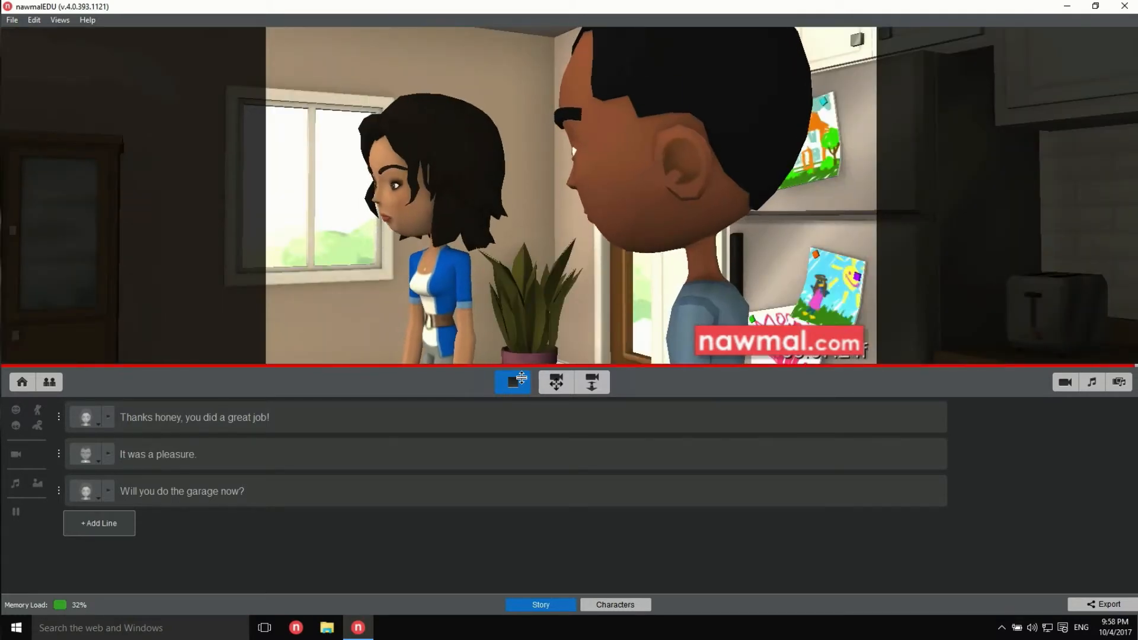
Step: Stop the three-line kitchen dialogue preview
click(512, 382)
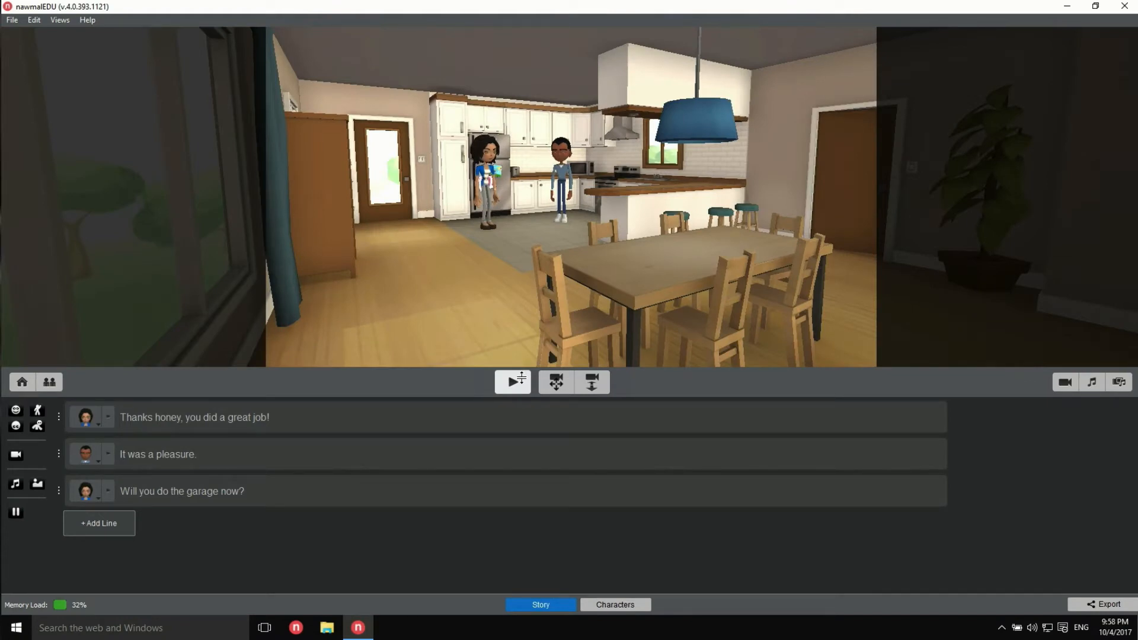
Step: Turn off Automatic cinematography for Spring Cleaning and preview the dialogue on the wide shot
click(22, 382)
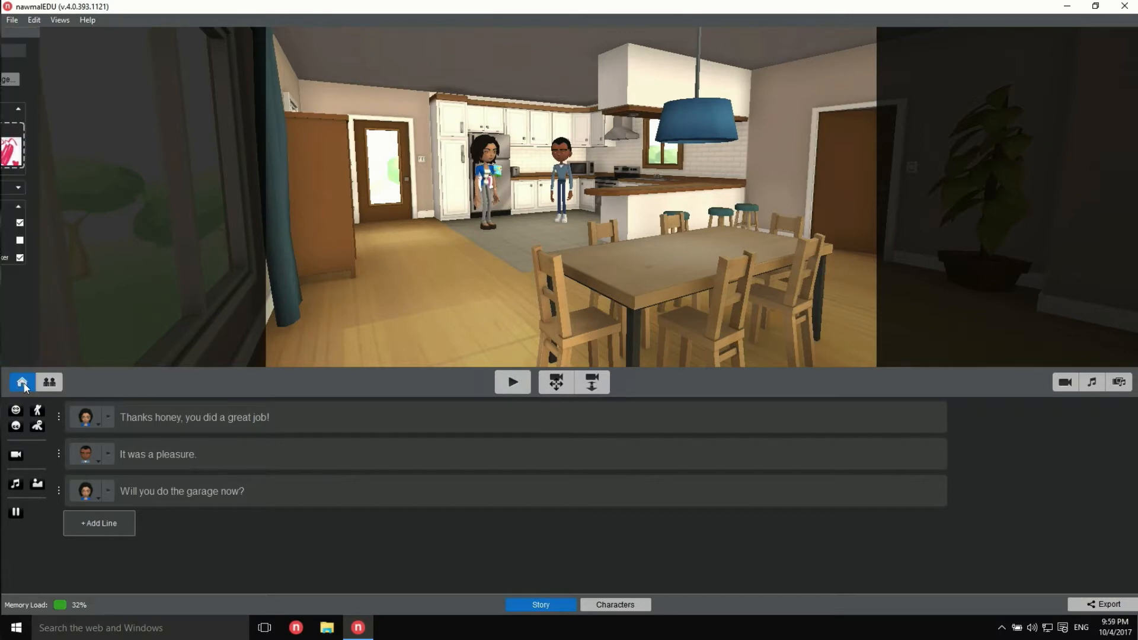
click(22, 382)
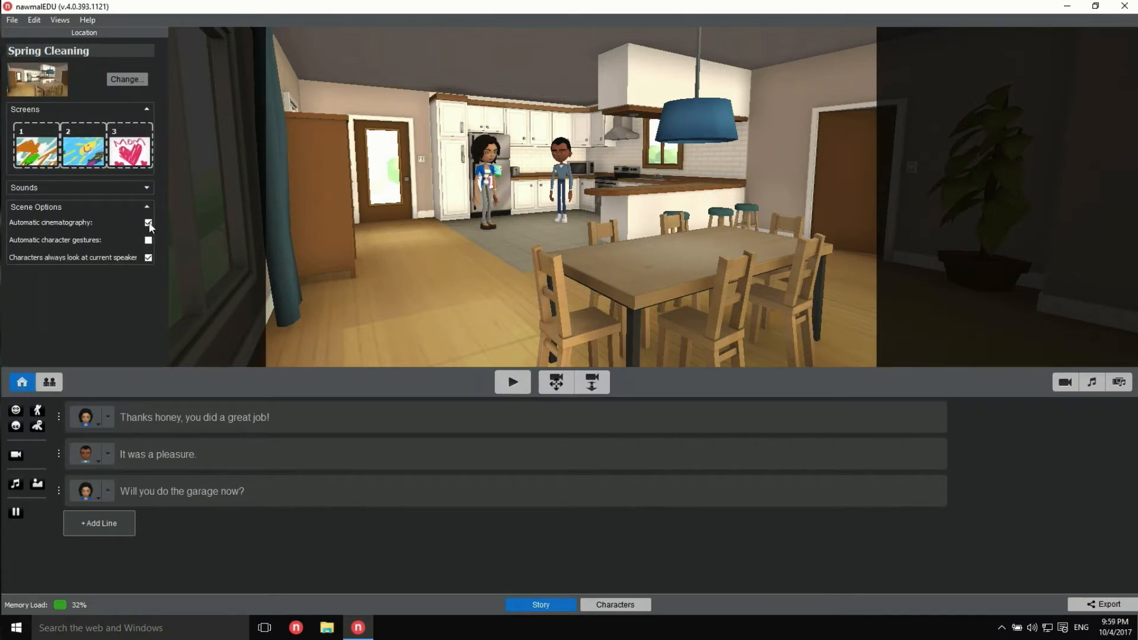
click(149, 224)
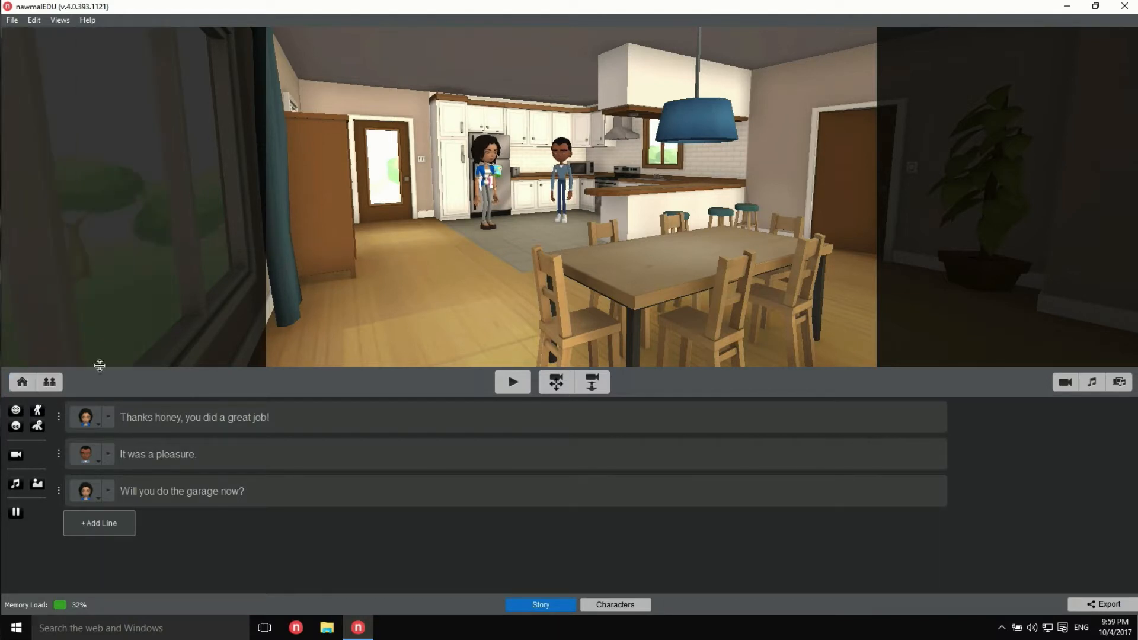
click(512, 382)
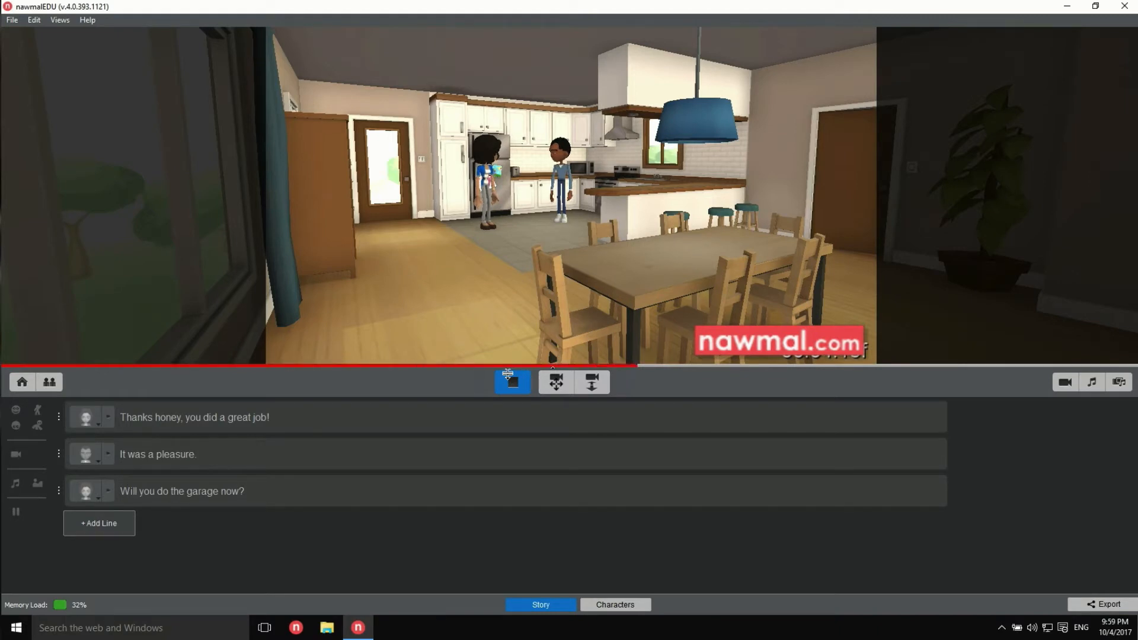
click(511, 381)
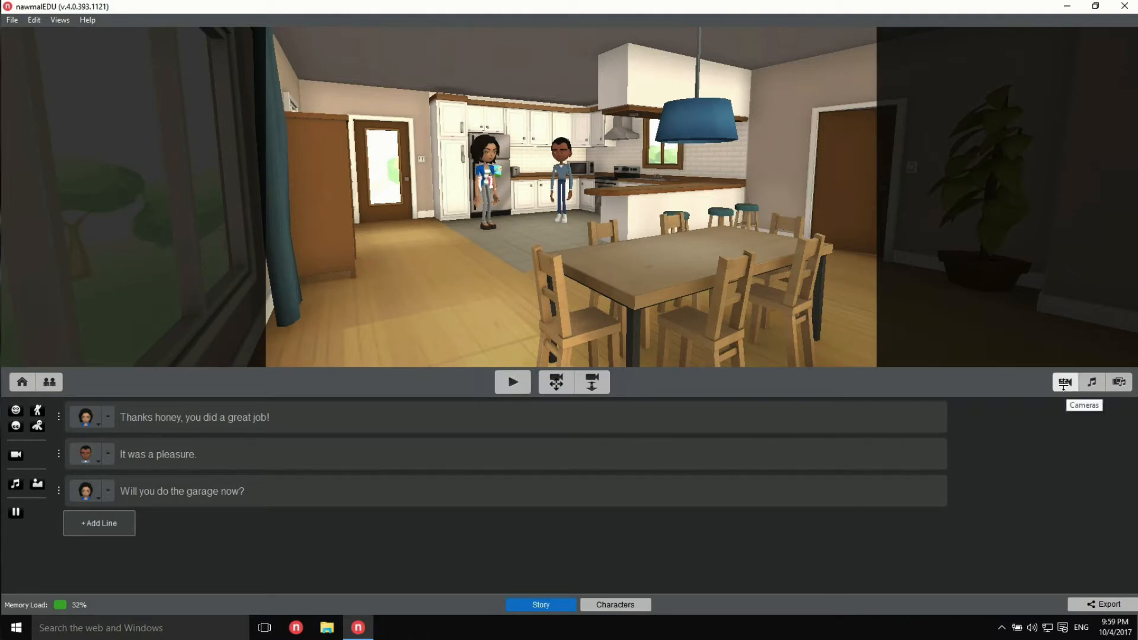
Step: Switch the kitchen view to Camera9's high overhead angle and play the dialogue
click(1063, 381)
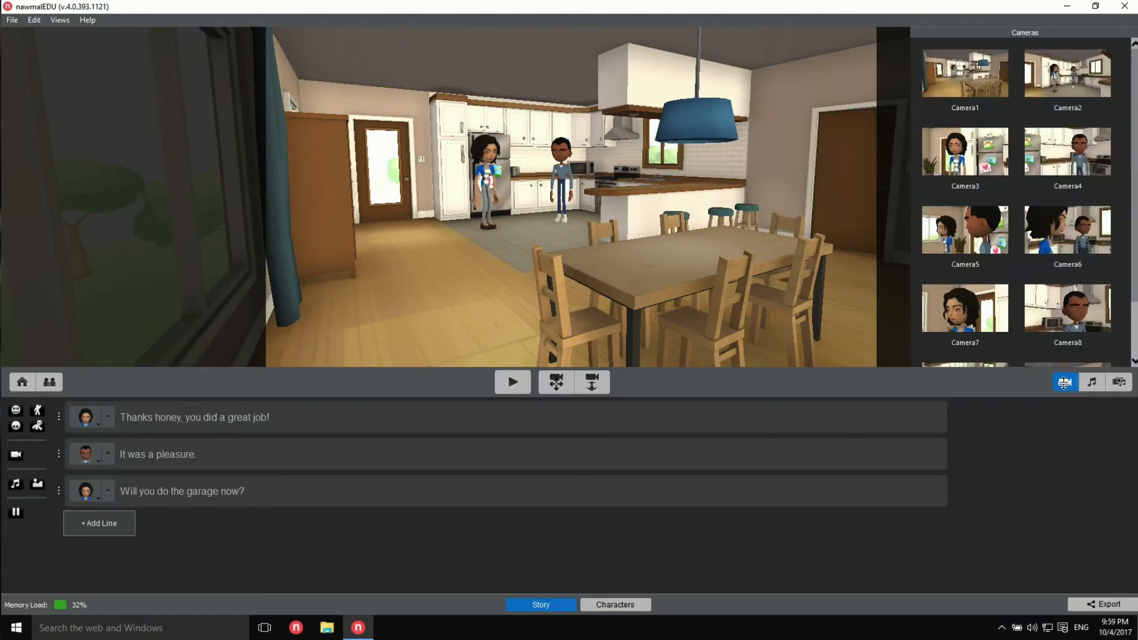
scroll(down, 3)
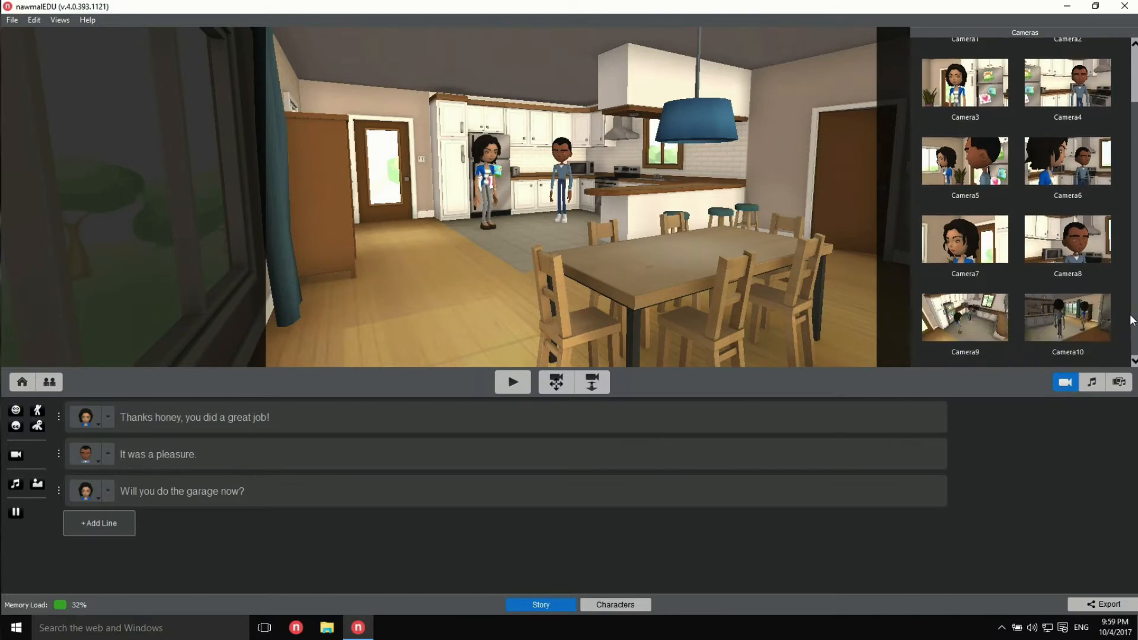
click(964, 318)
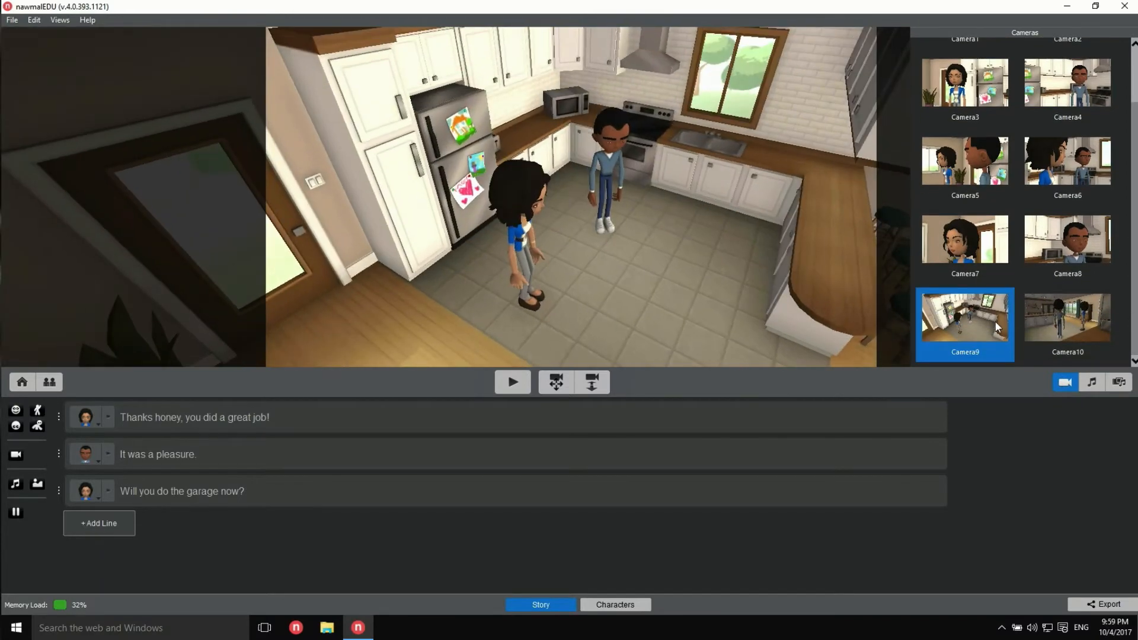
click(511, 381)
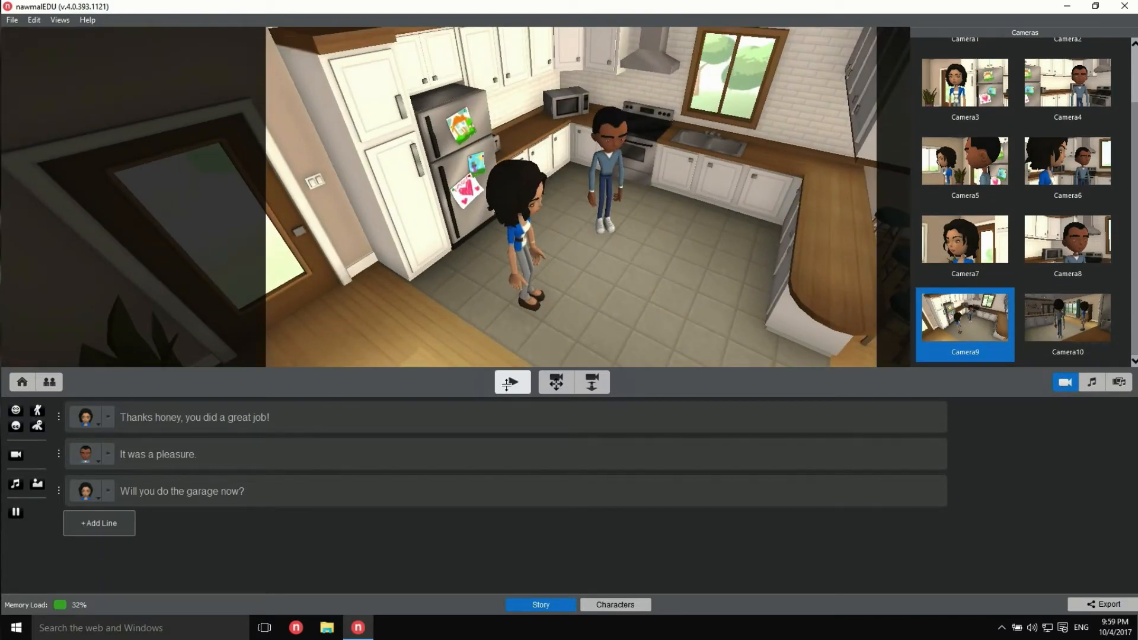
click(512, 381)
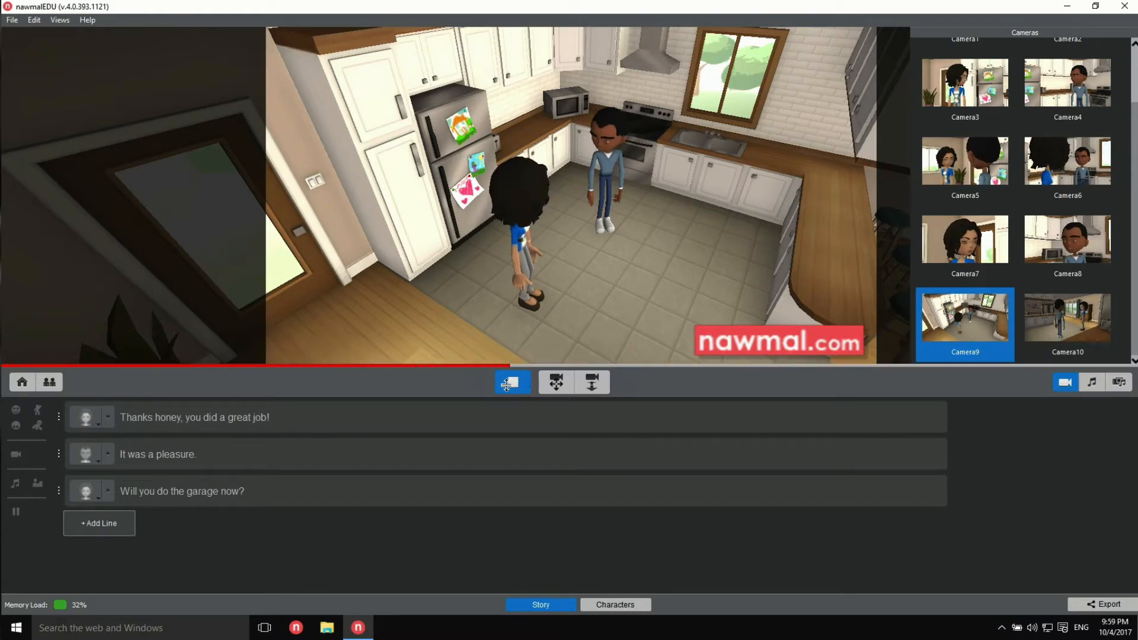
click(512, 383)
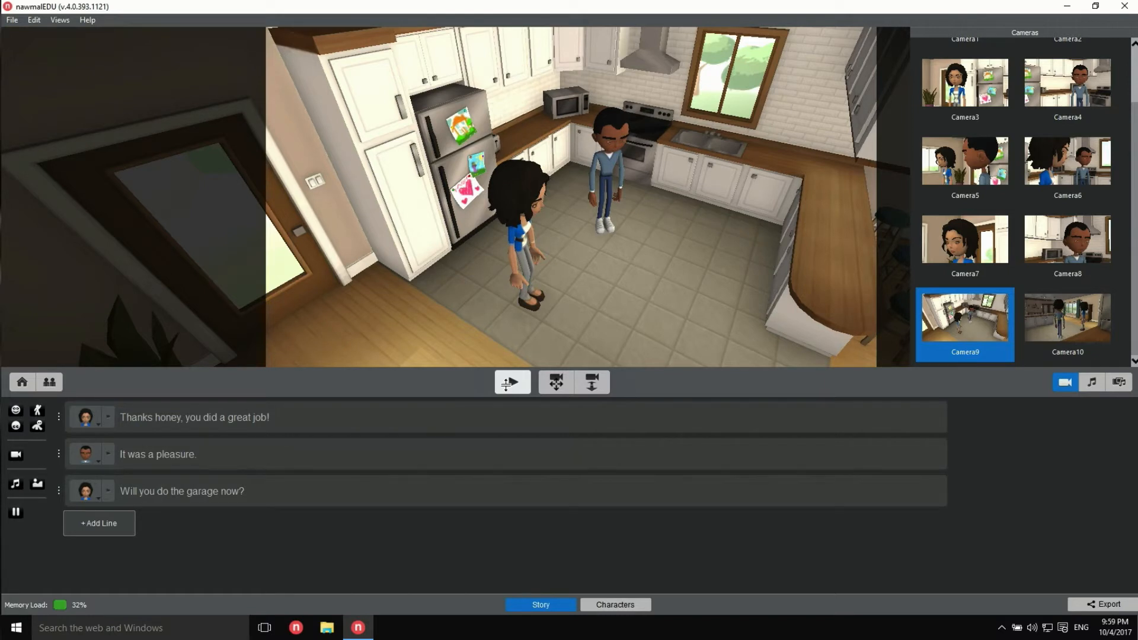
Step: Add a cut to Camera5 after 'Thanks honey,' in line 1 and preview it
click(512, 382)
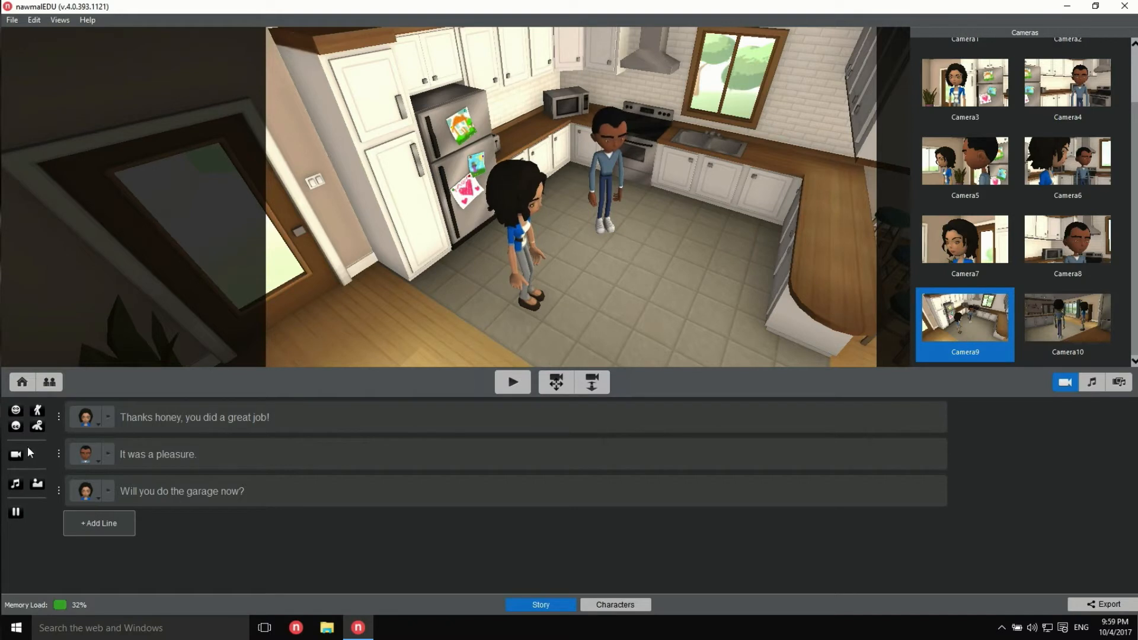
mouse_move(15, 456)
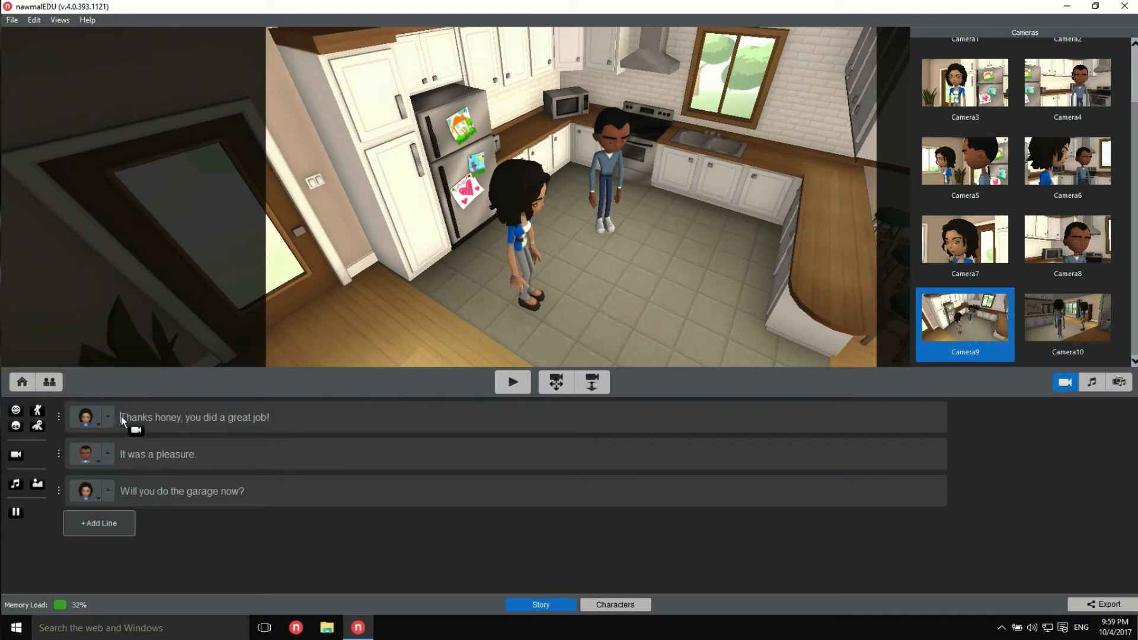
click(129, 417)
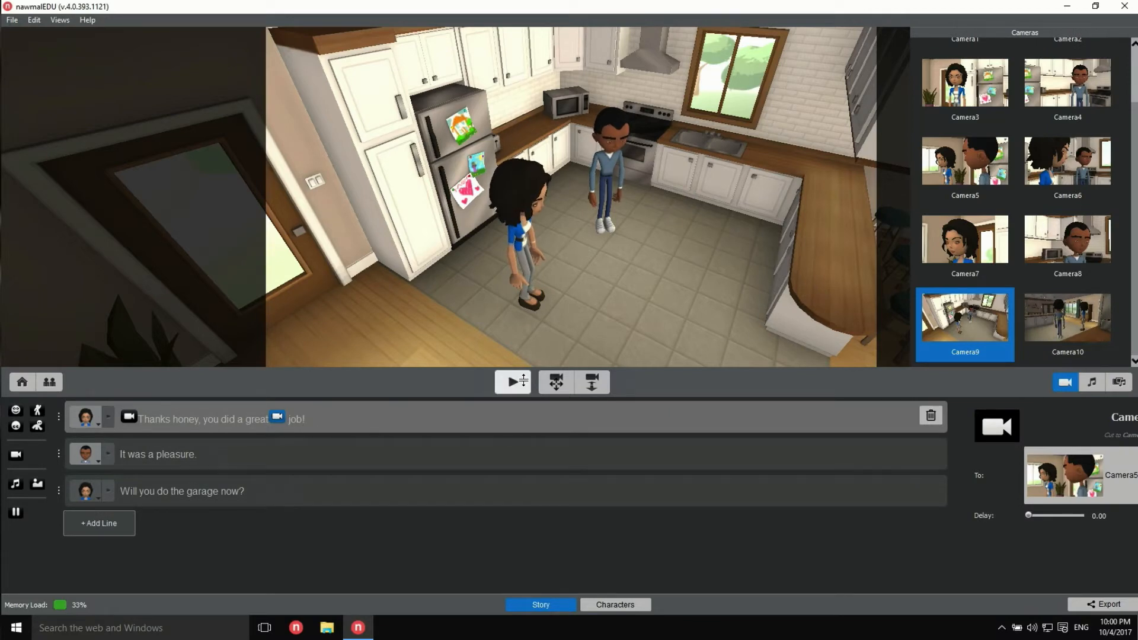
click(513, 382)
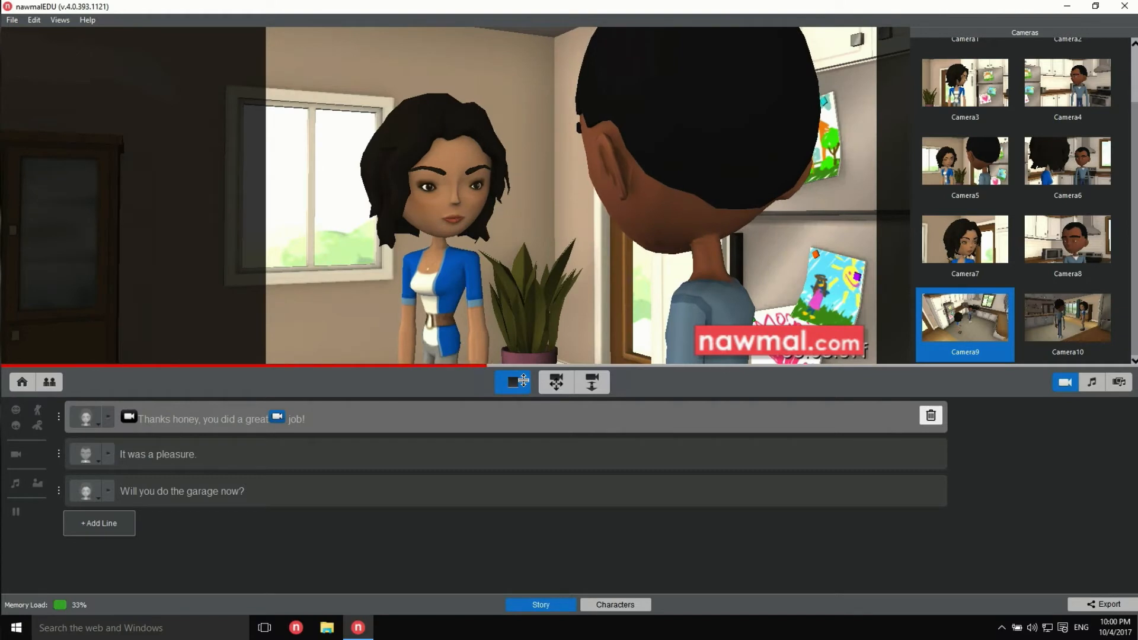
click(511, 382)
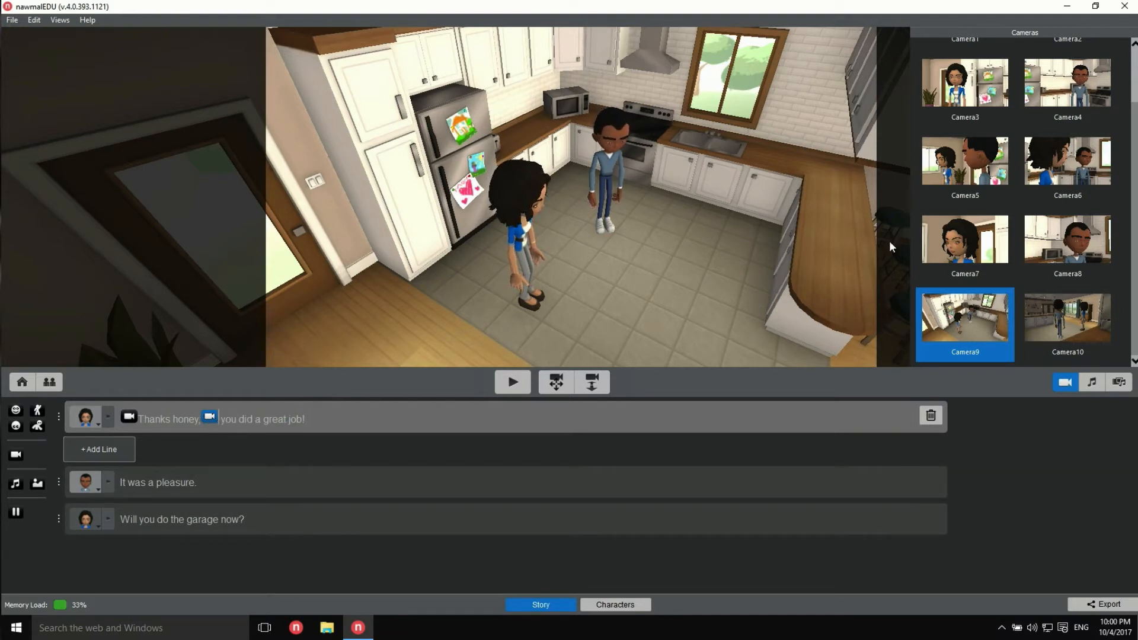
mouse_move(187, 490)
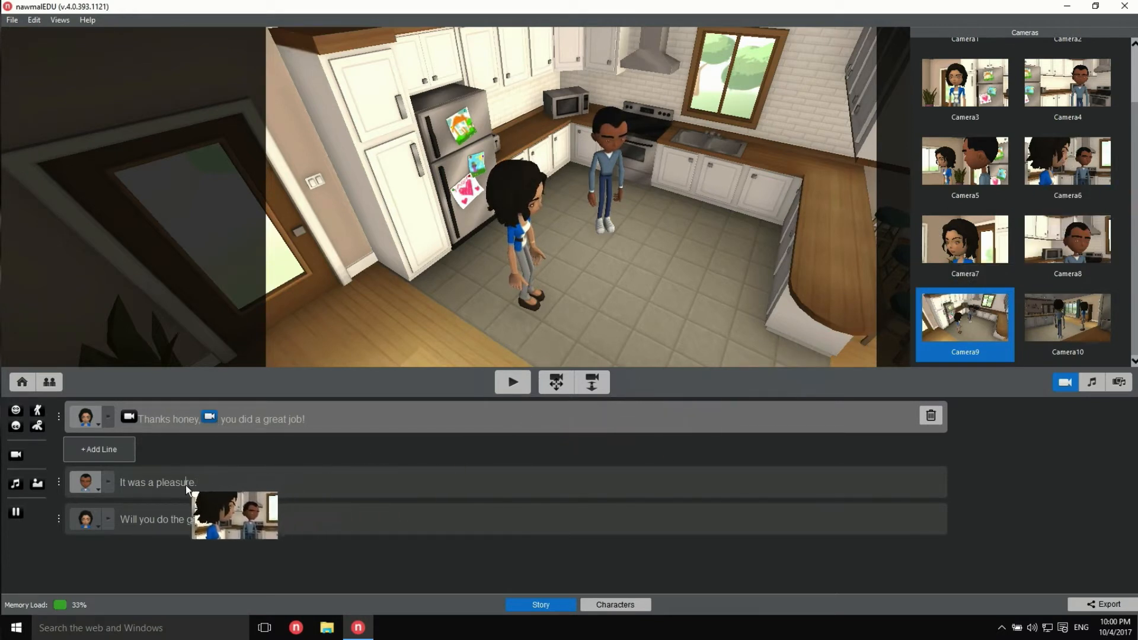
Step: Put a Camera7 close-up cut on the third line and preview the dialogue
click(128, 456)
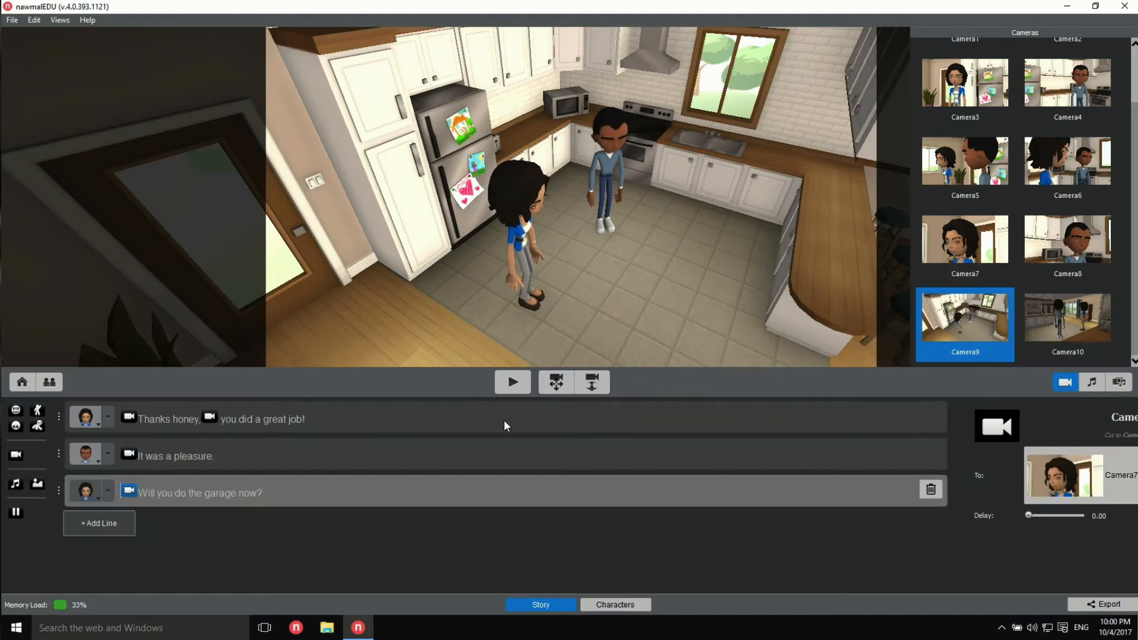
click(512, 382)
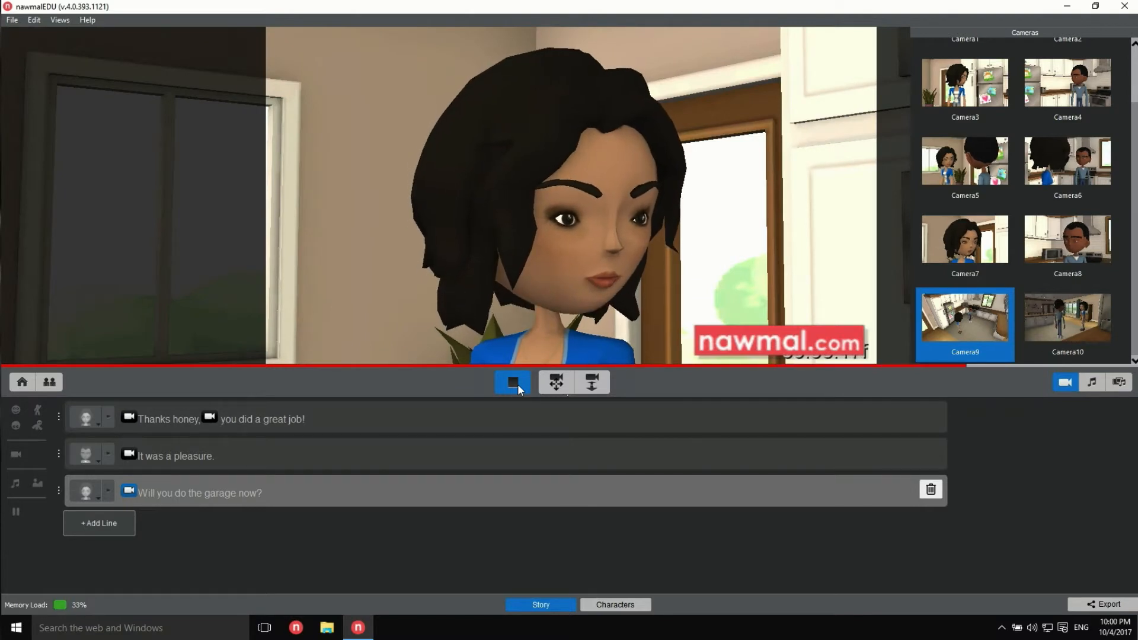
click(511, 382)
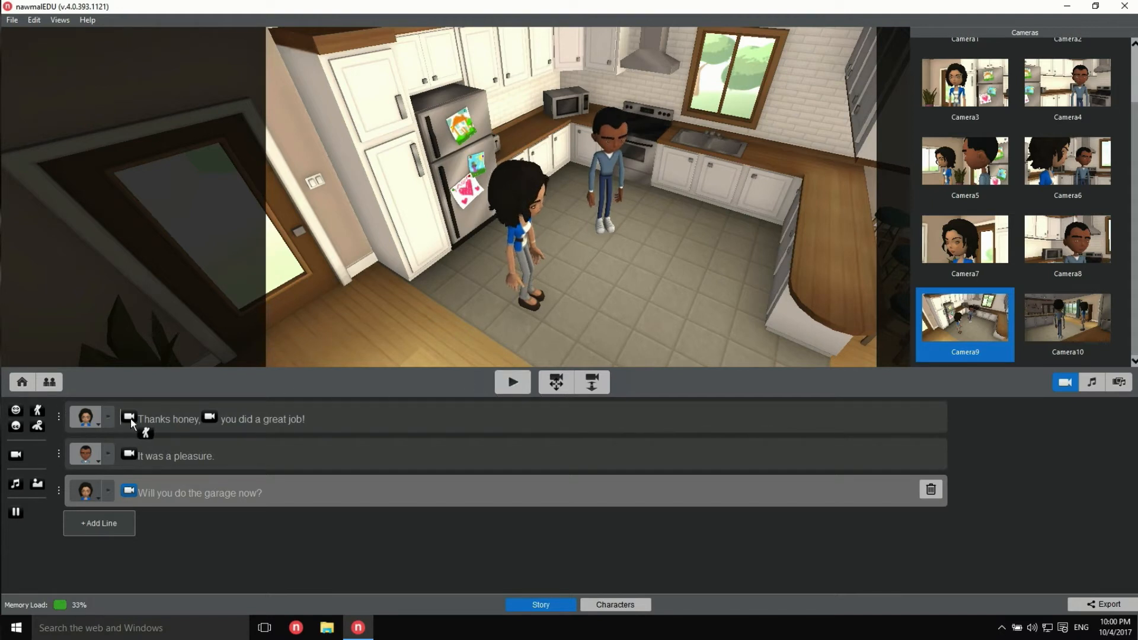
Step: Add the Wonderful gesture to Anne's first line and preview the dialogue
click(145, 432)
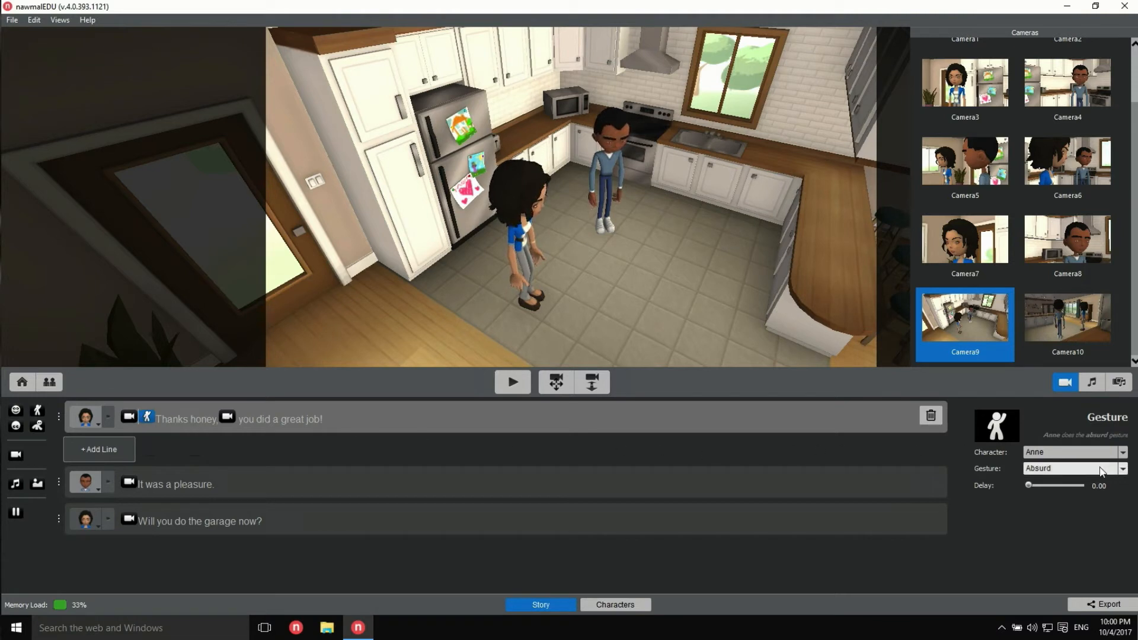
click(1122, 469)
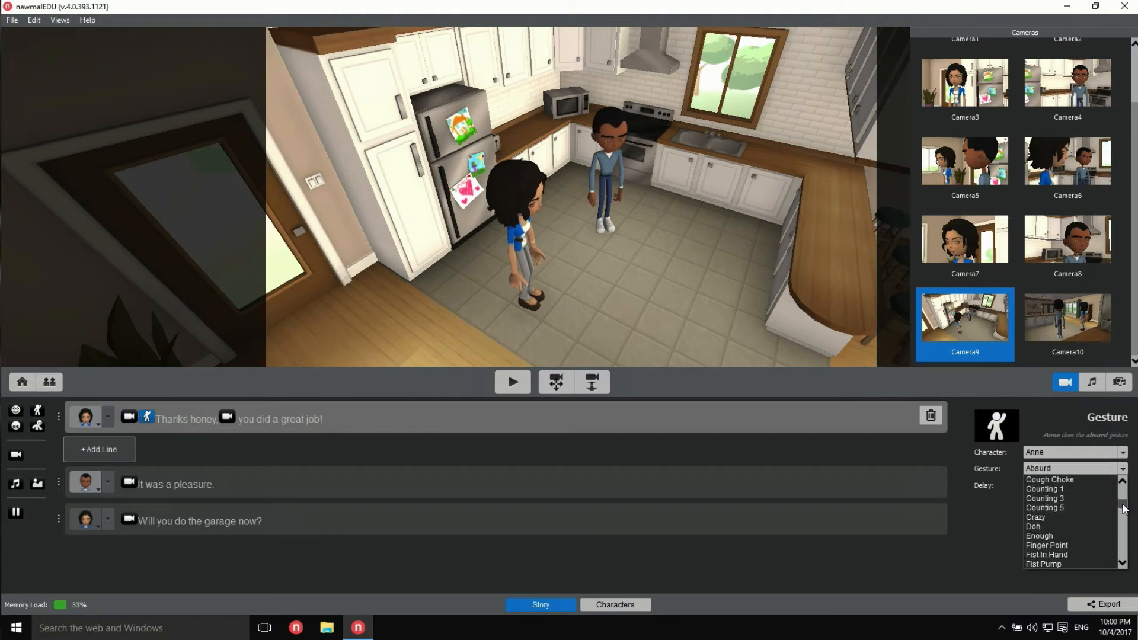
scroll(down, 3)
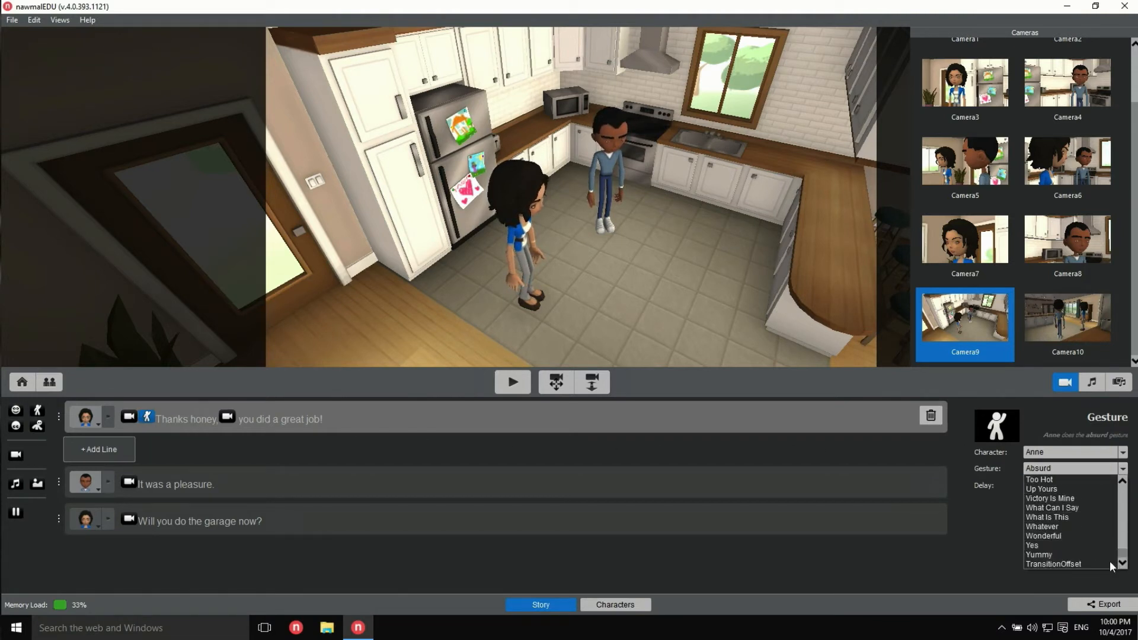
click(1043, 535)
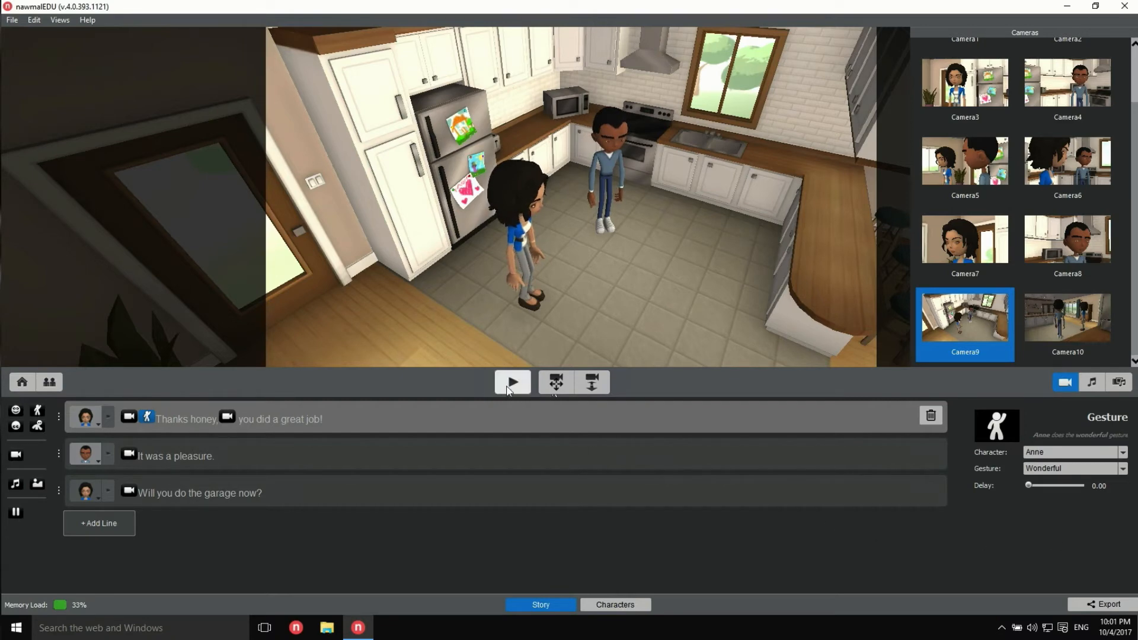
click(511, 381)
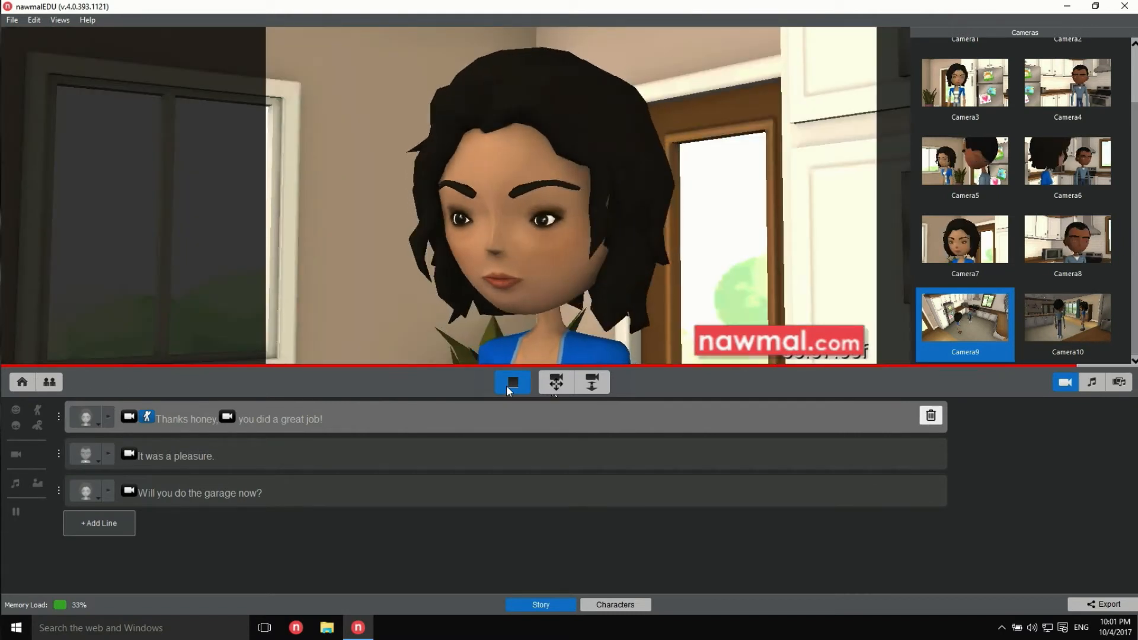
click(512, 382)
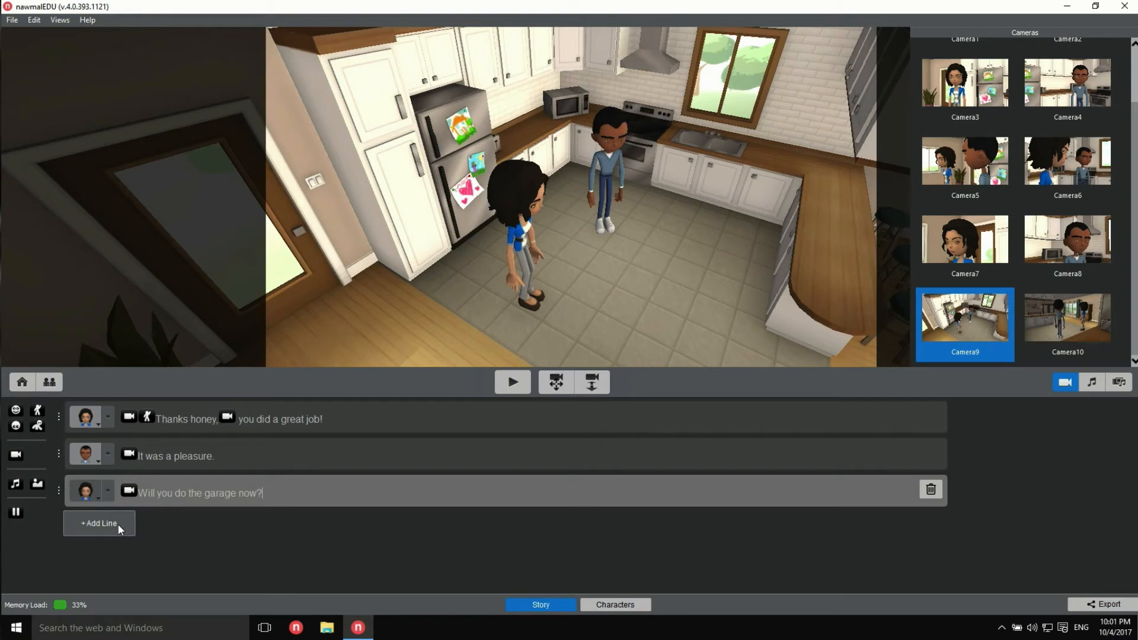
Step: Add a fourth line for Ivy holding a facial expression action
click(98, 524)
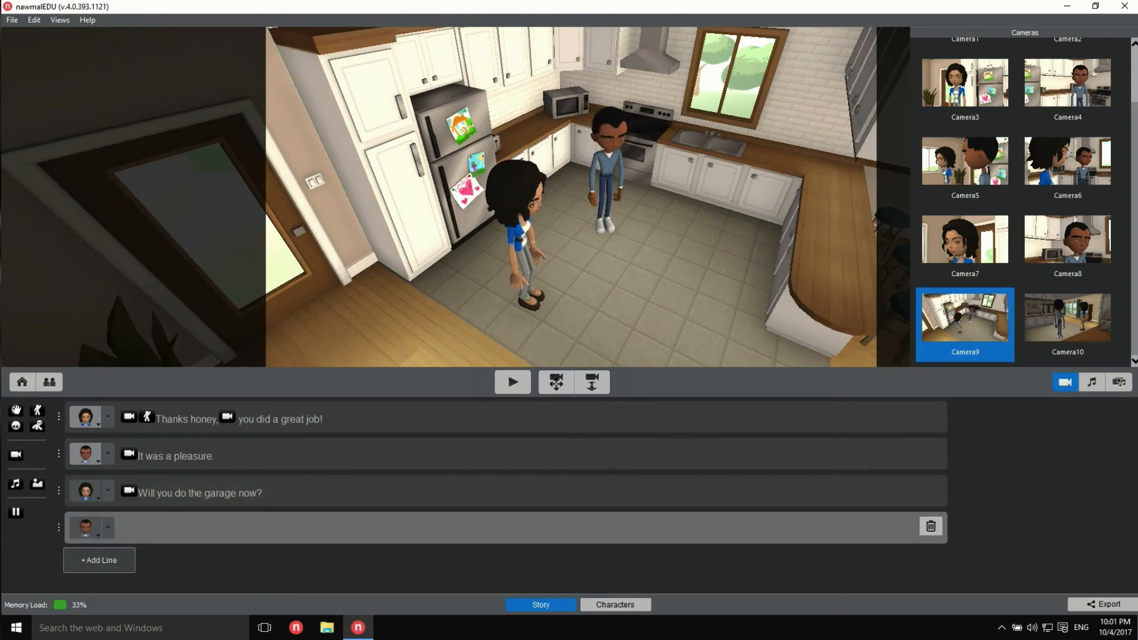
click(127, 526)
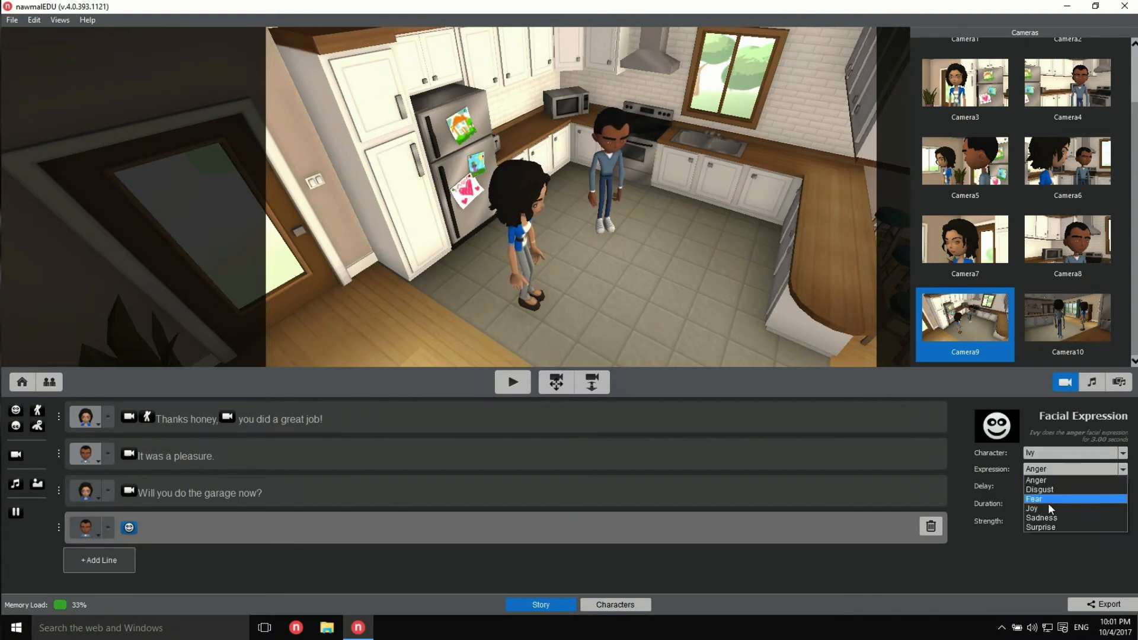
Step: Try Surprise and Joy on Camera8's close-up, then set the expression to Disgust
click(1040, 527)
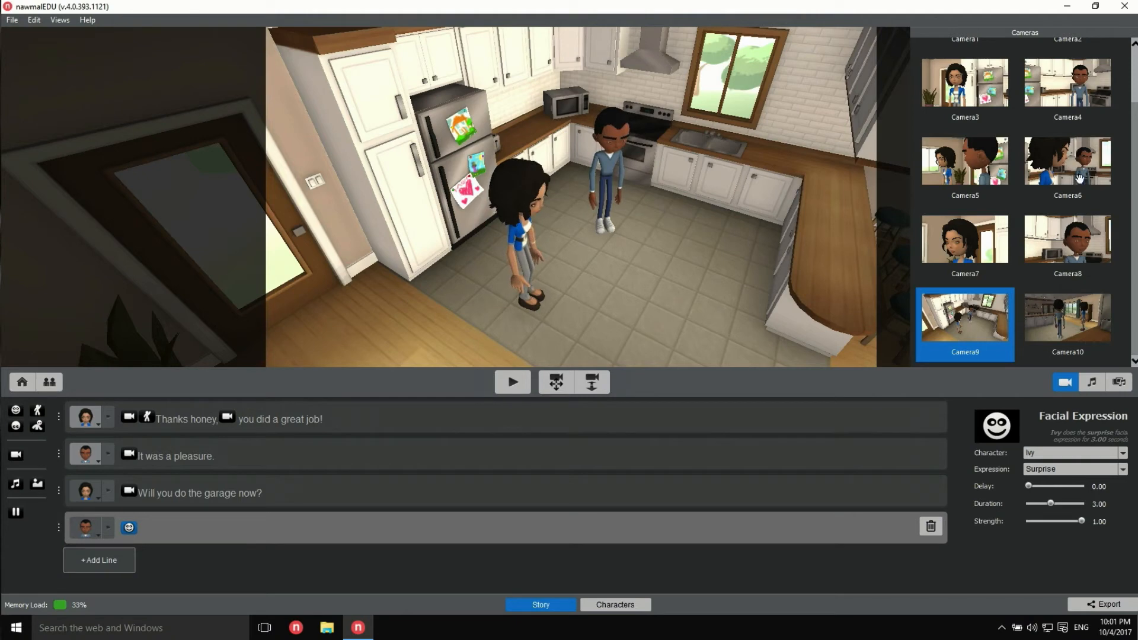
click(1067, 245)
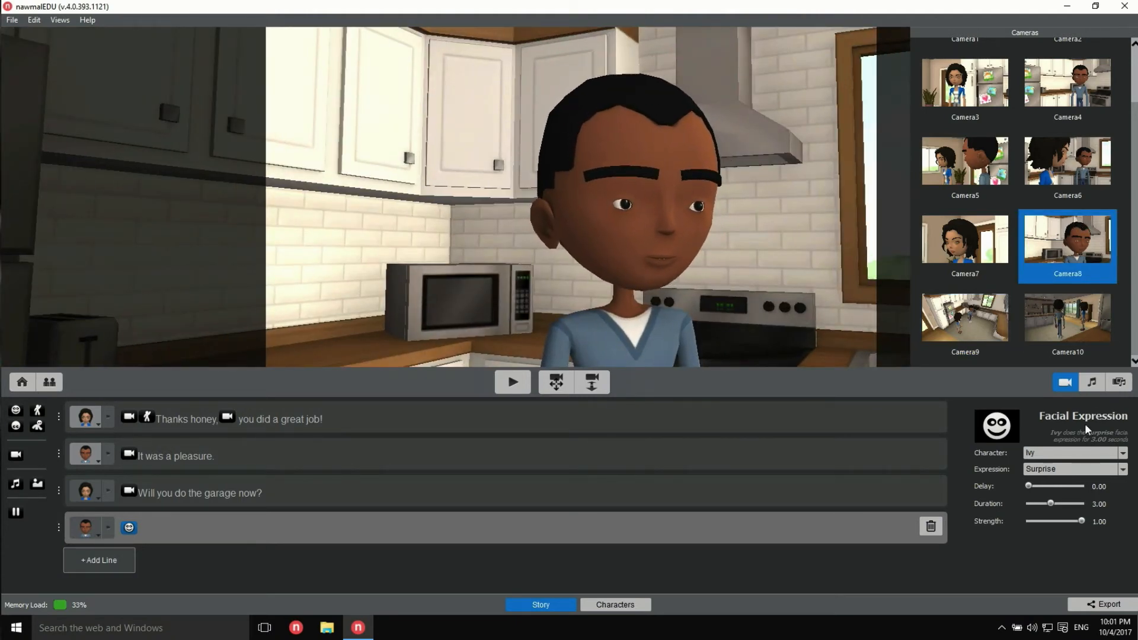
click(1073, 469)
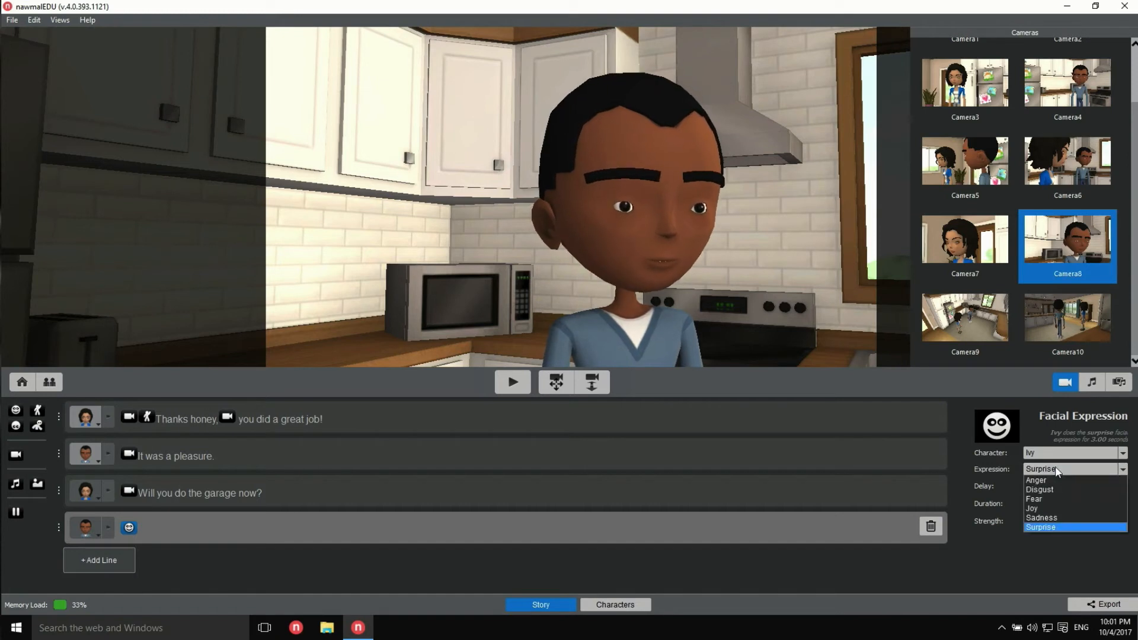
click(1033, 508)
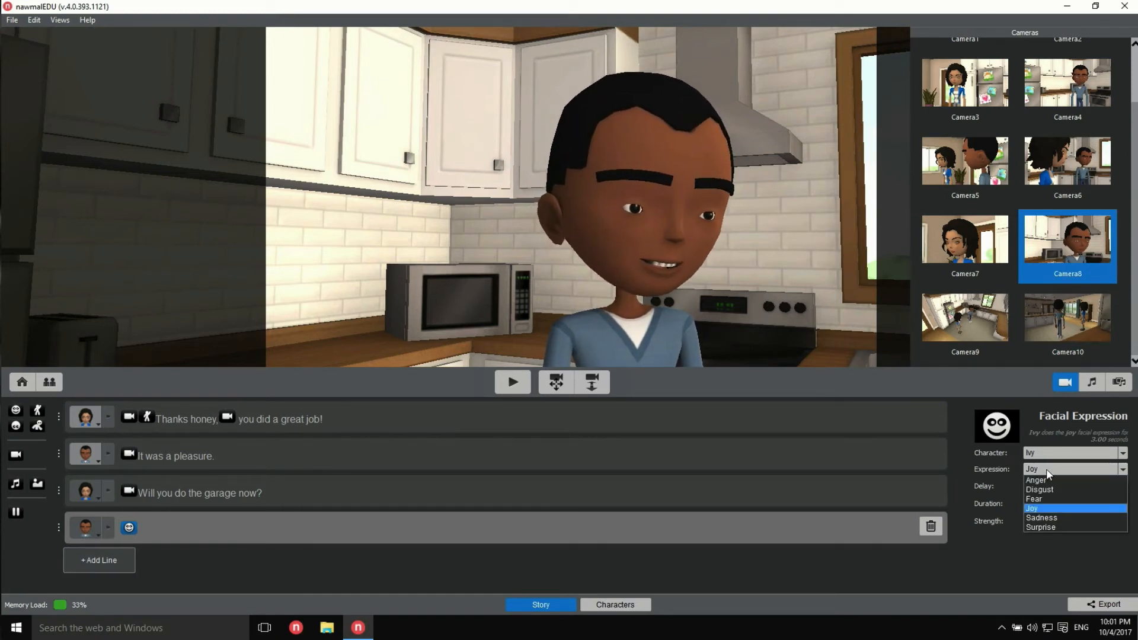
mouse_move(1040, 490)
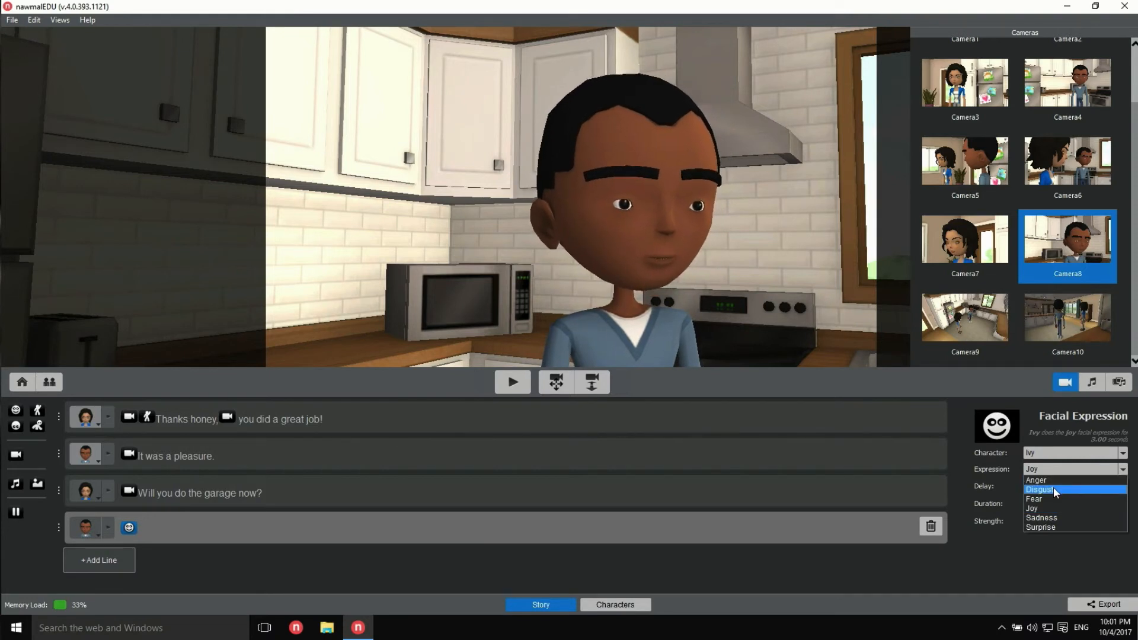
click(1039, 490)
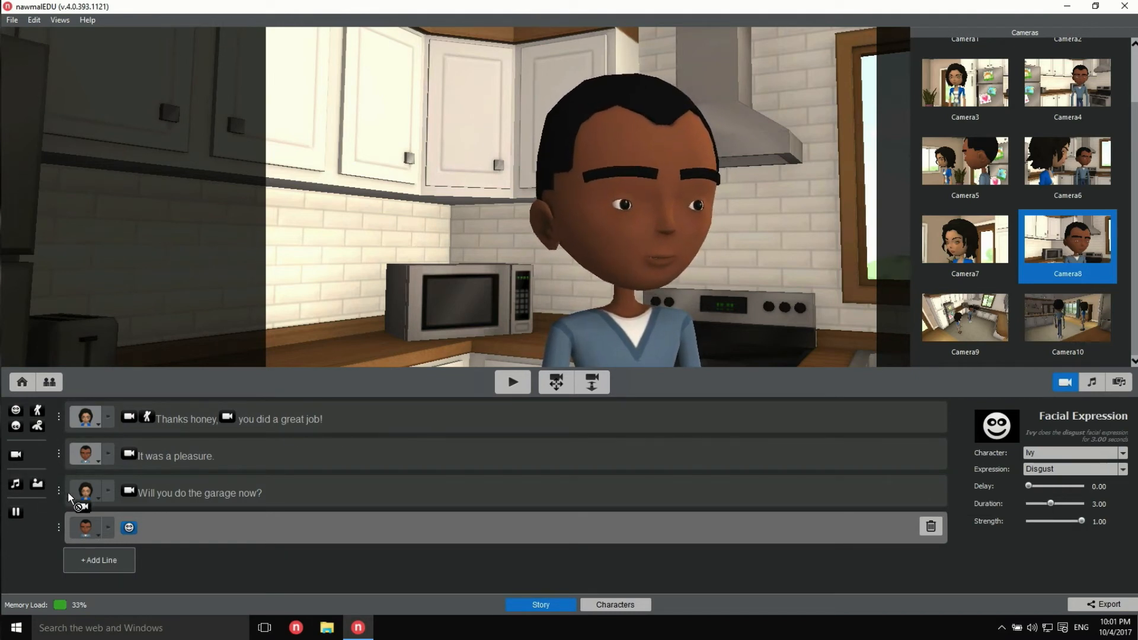
Step: Open line four with a cut to Camera8's close-up and play back the dialogue
click(129, 527)
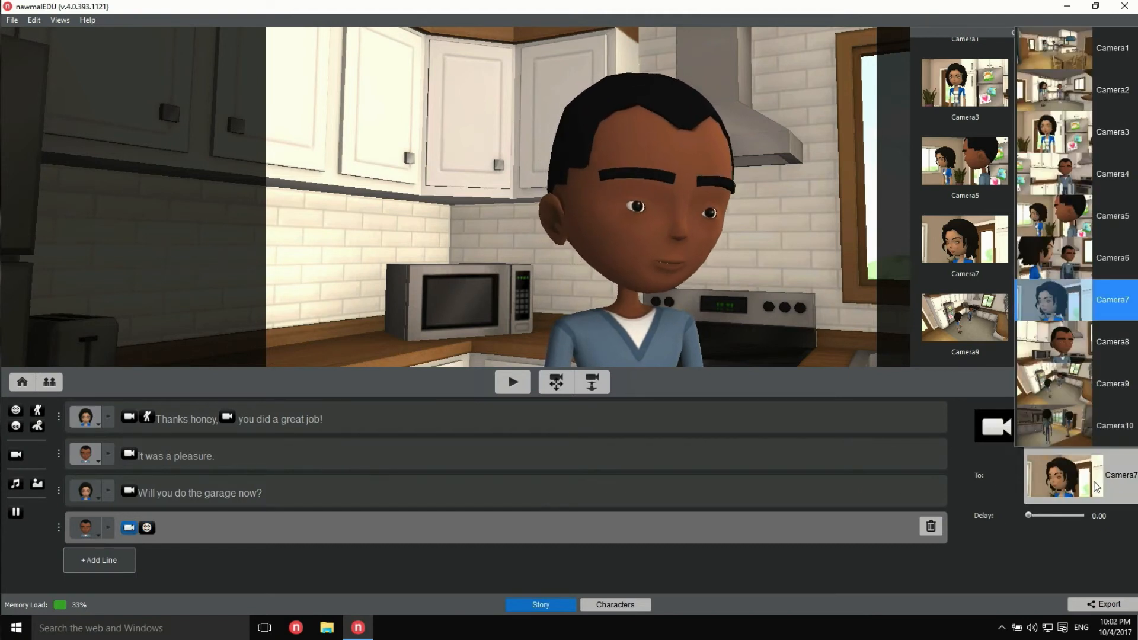
click(1066, 245)
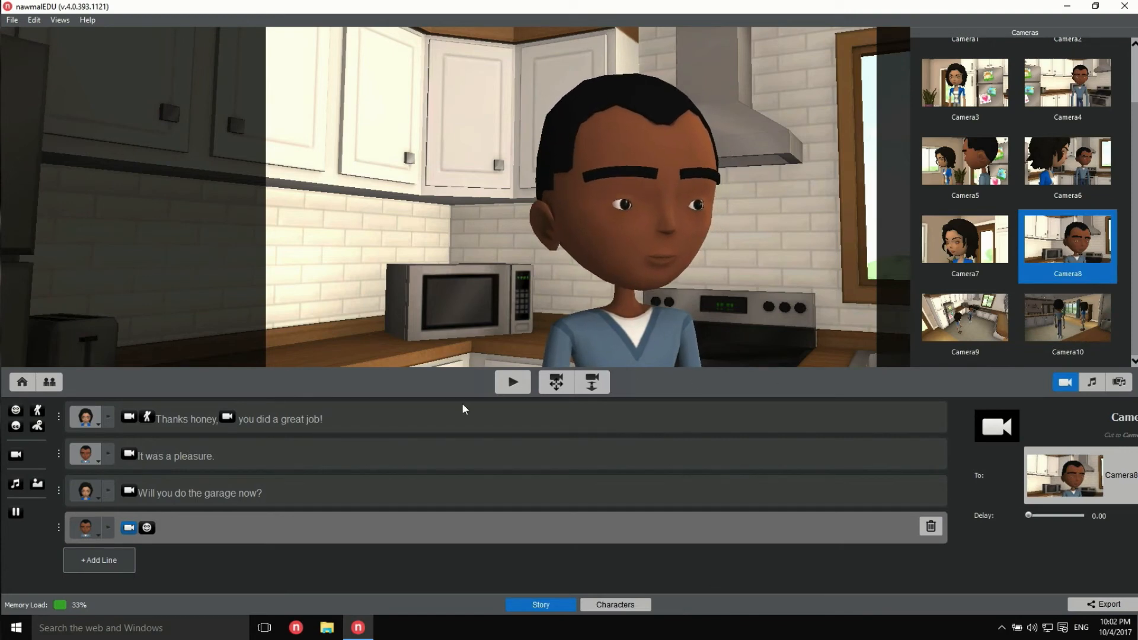
click(513, 381)
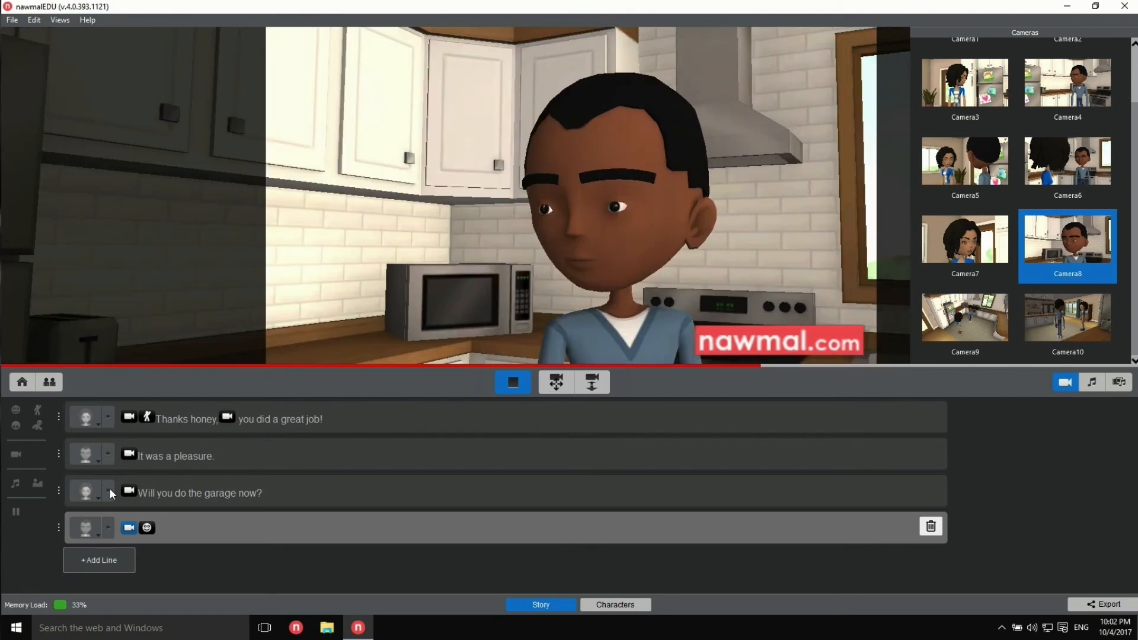
click(512, 382)
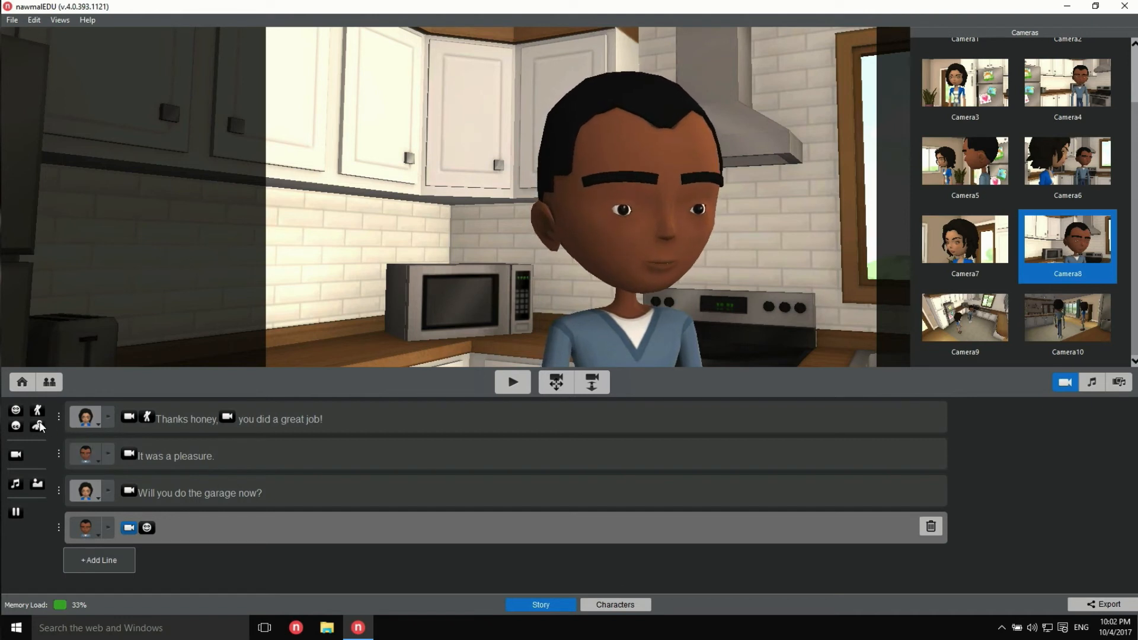
Step: Add Look At Camera to line four, preview it, then switch to Camera3's view
click(145, 528)
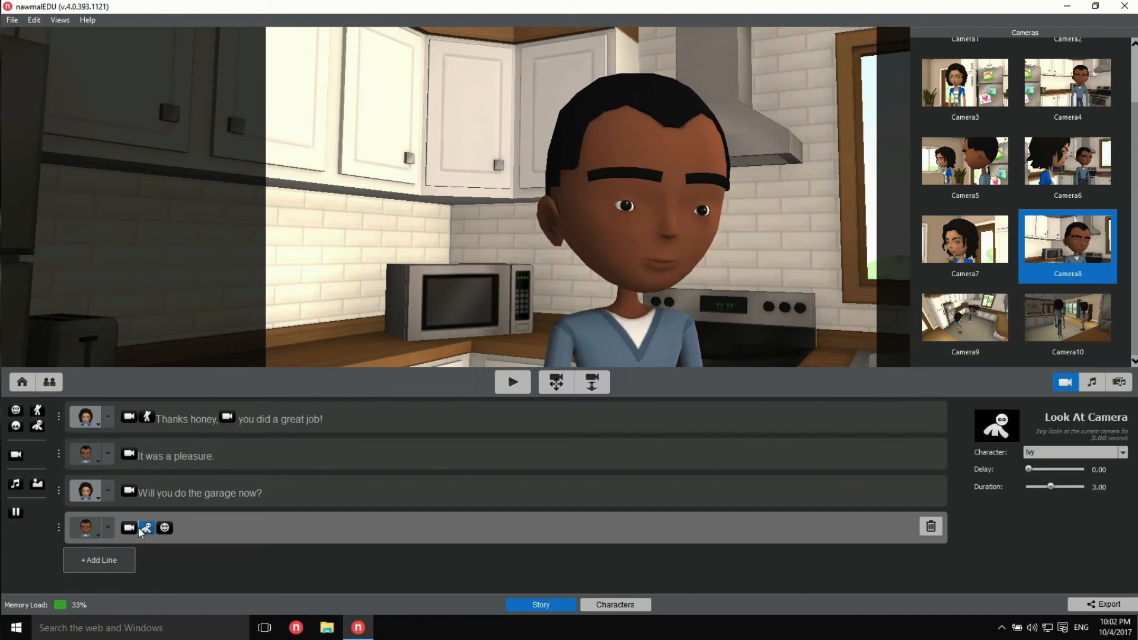
click(512, 382)
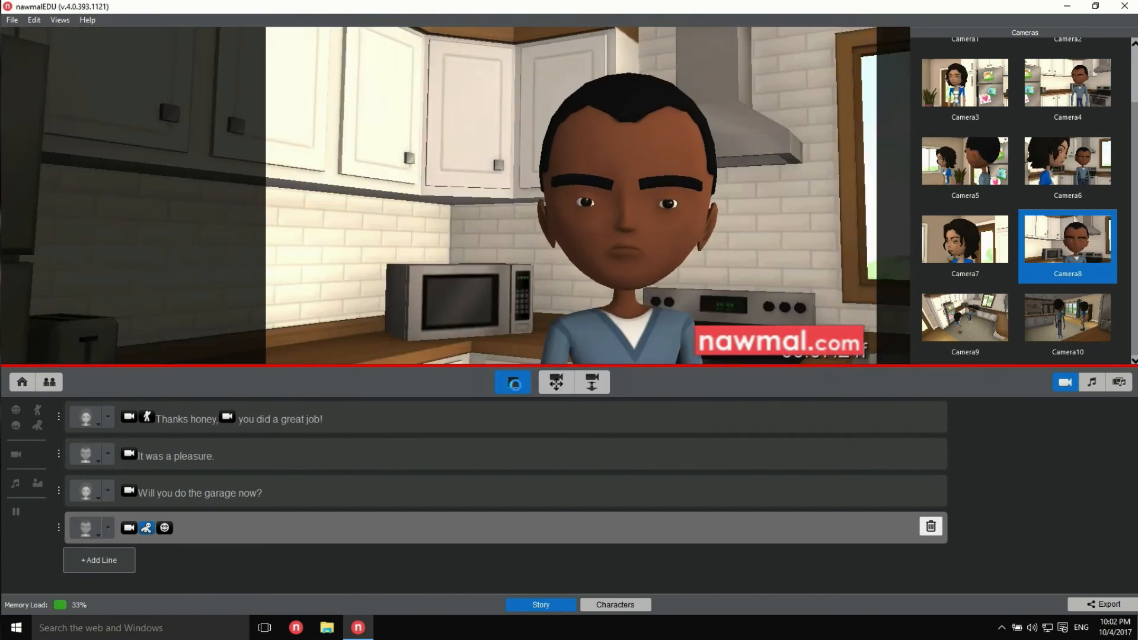
click(512, 381)
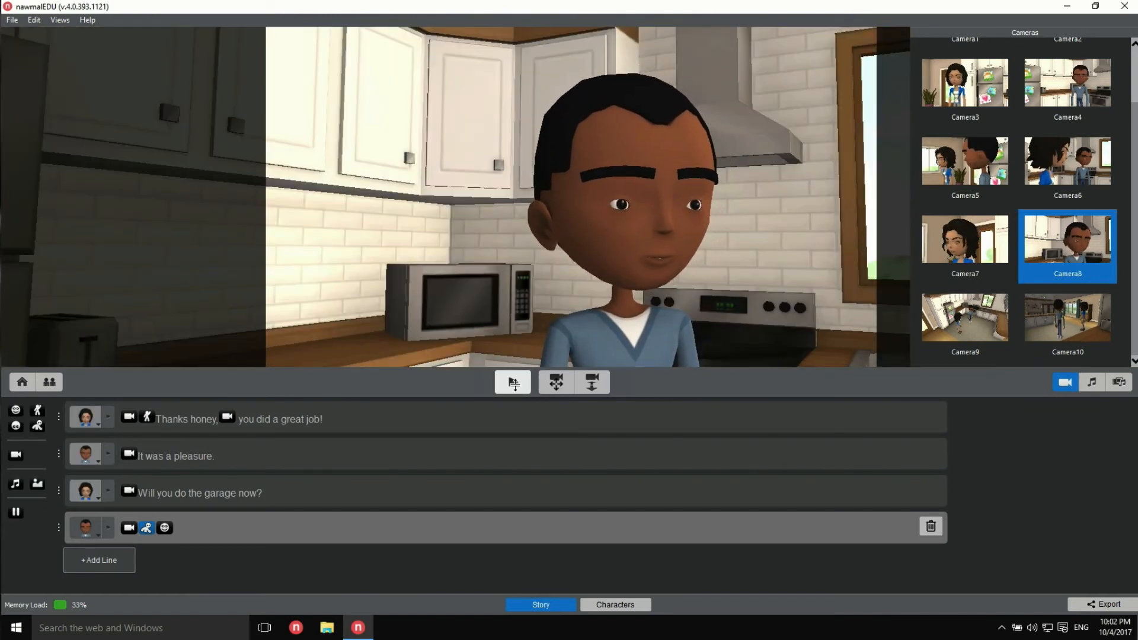
click(512, 382)
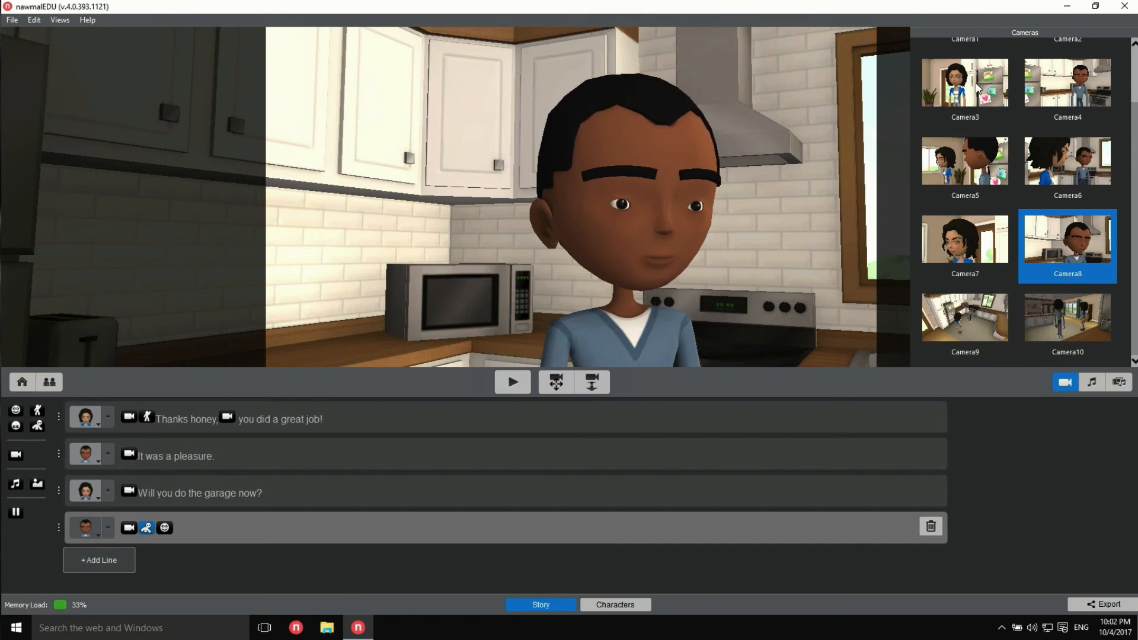
click(964, 82)
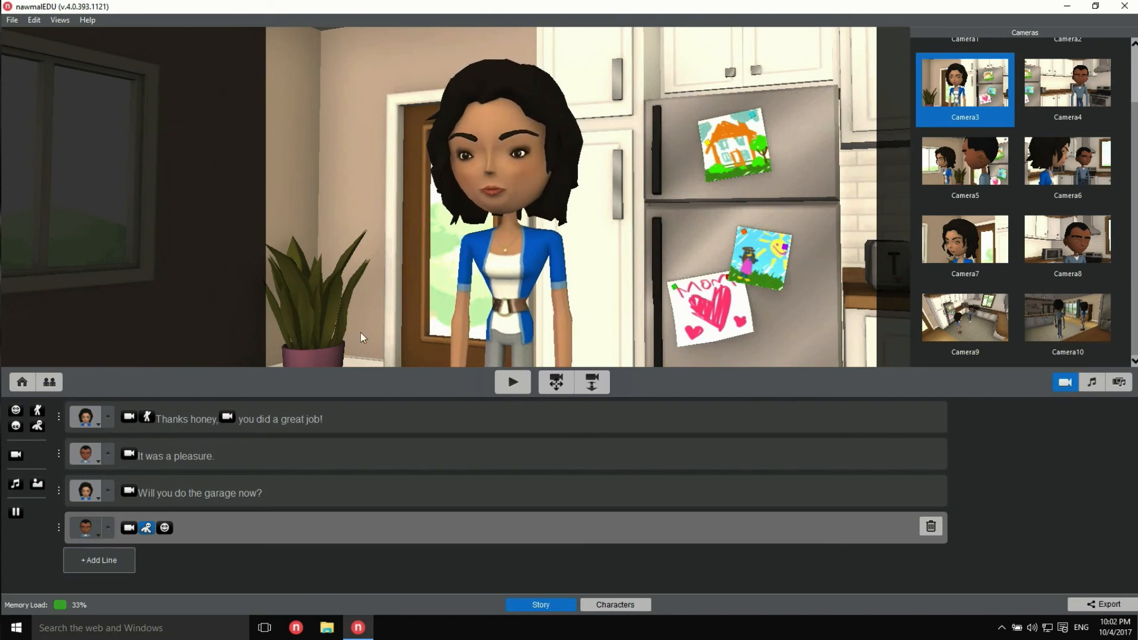
Step: Import the September calendar PNG into project files and place it on fridge Screen 2
click(21, 382)
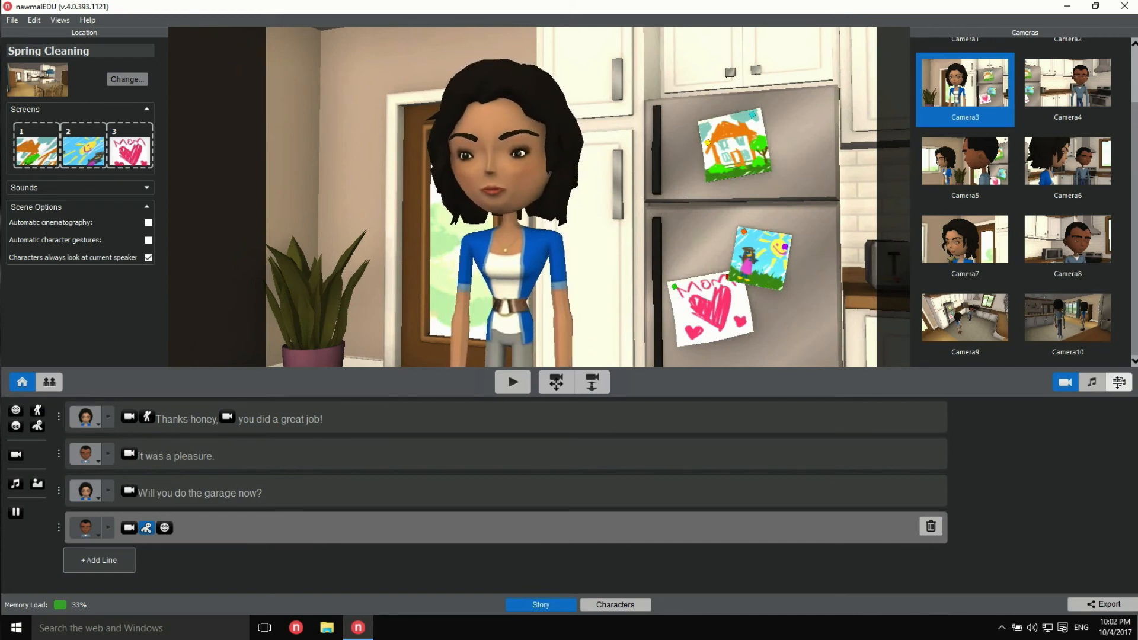
click(1117, 382)
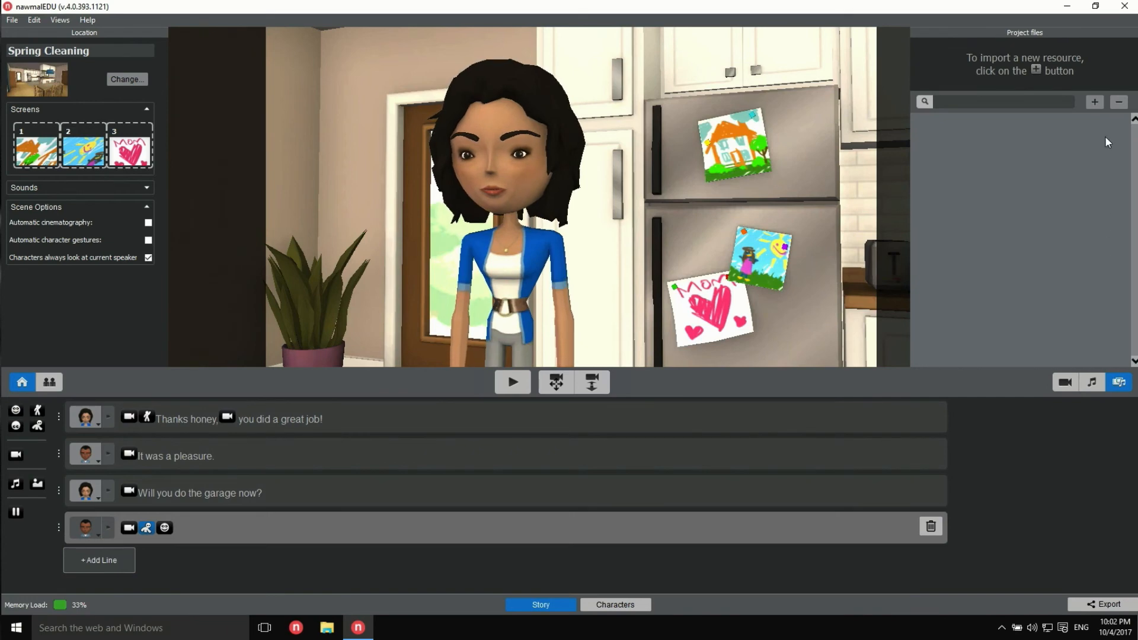
click(1094, 102)
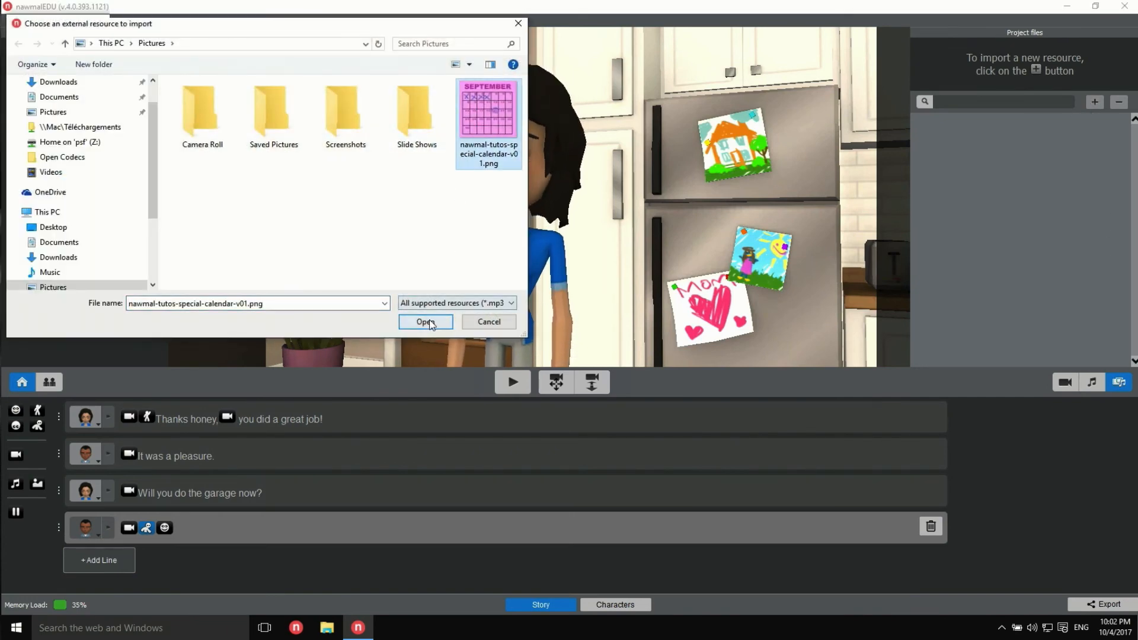
click(425, 321)
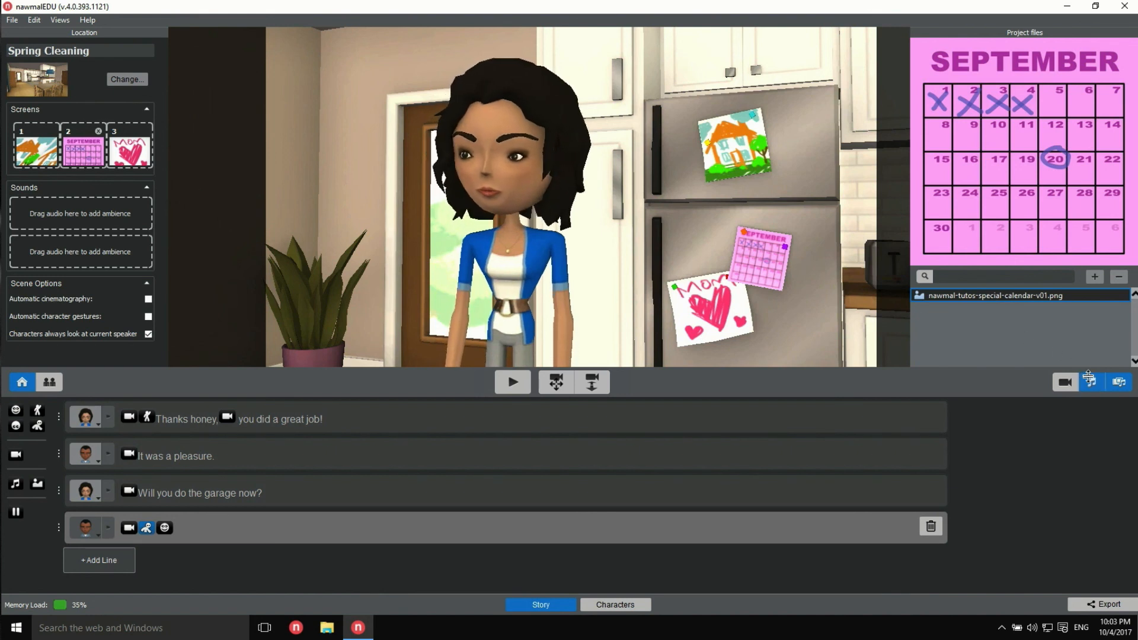
Step: Close the Location panel and play the kitchen dialogue through, then stop playback
click(1092, 382)
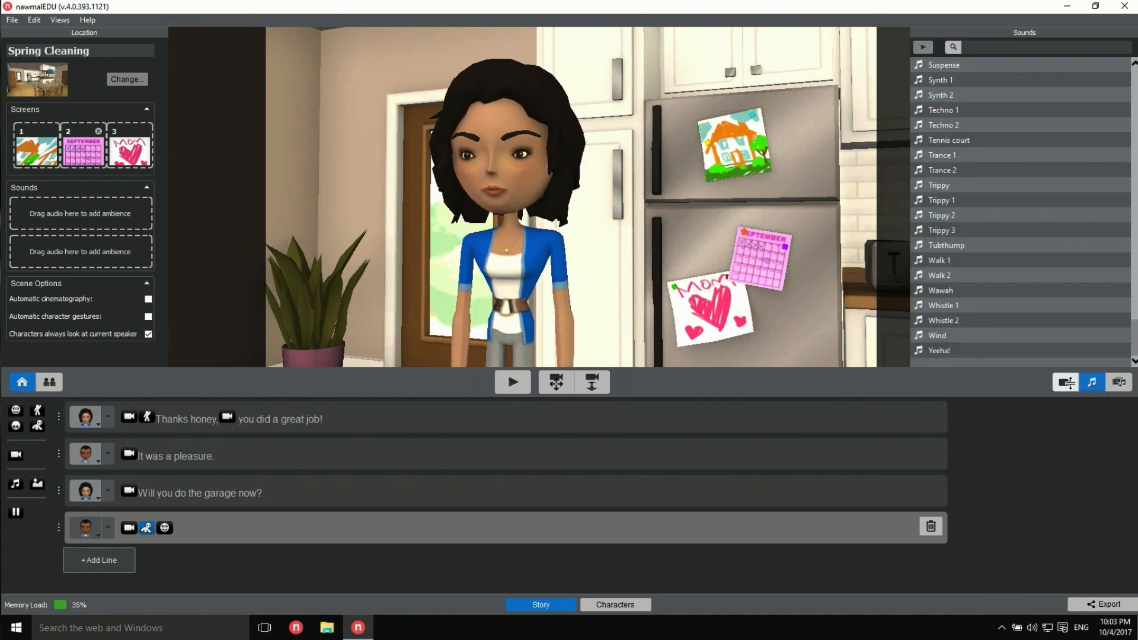
click(22, 382)
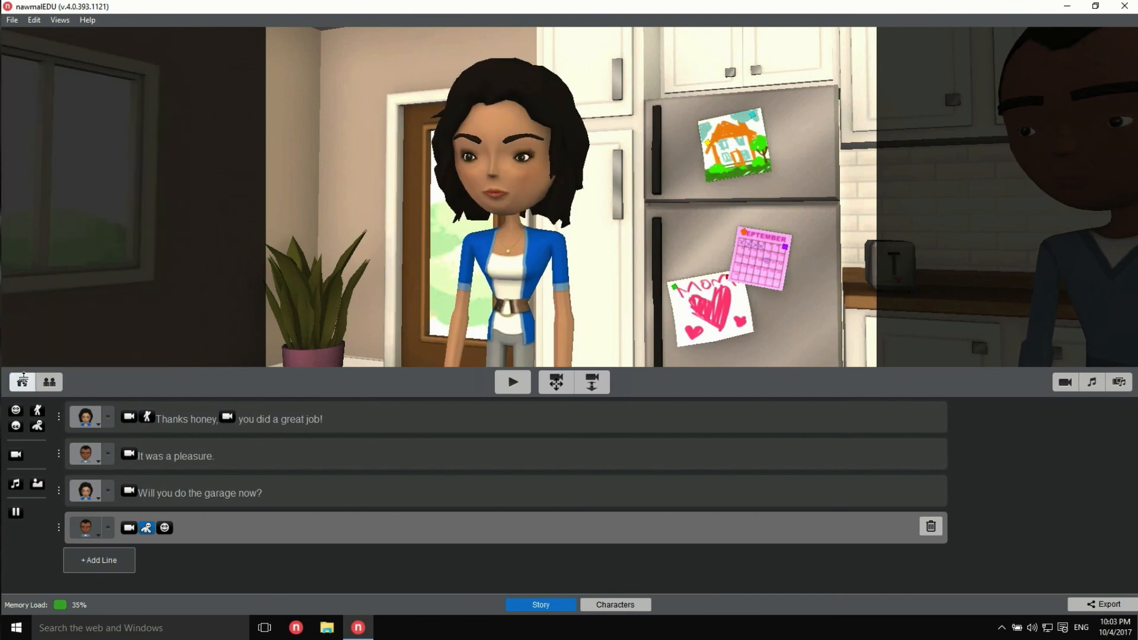
click(512, 382)
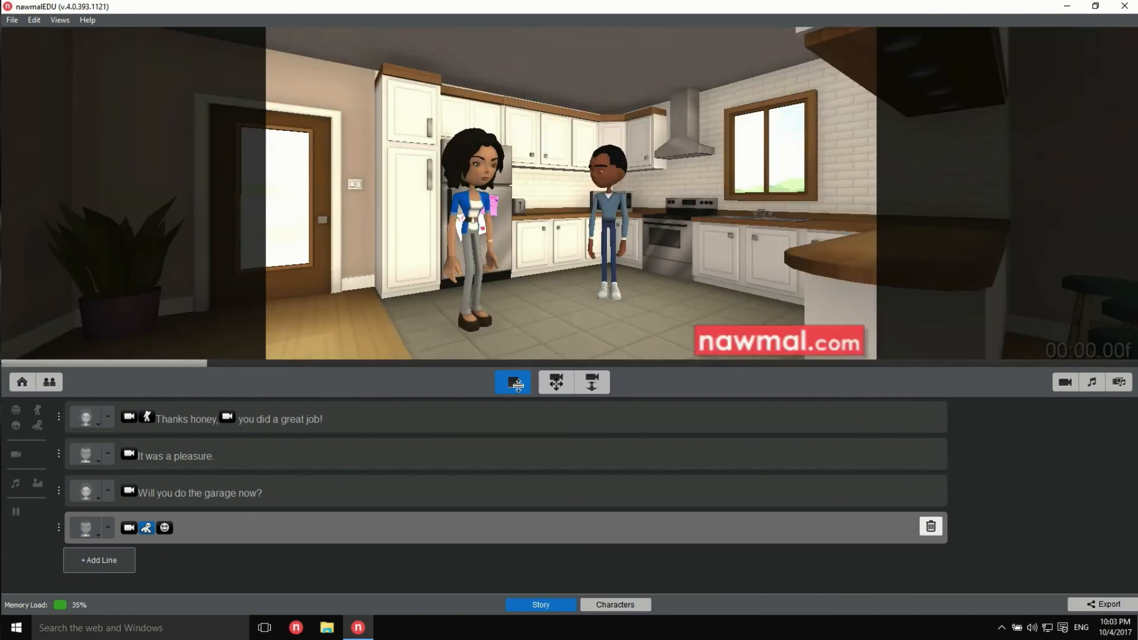
click(512, 382)
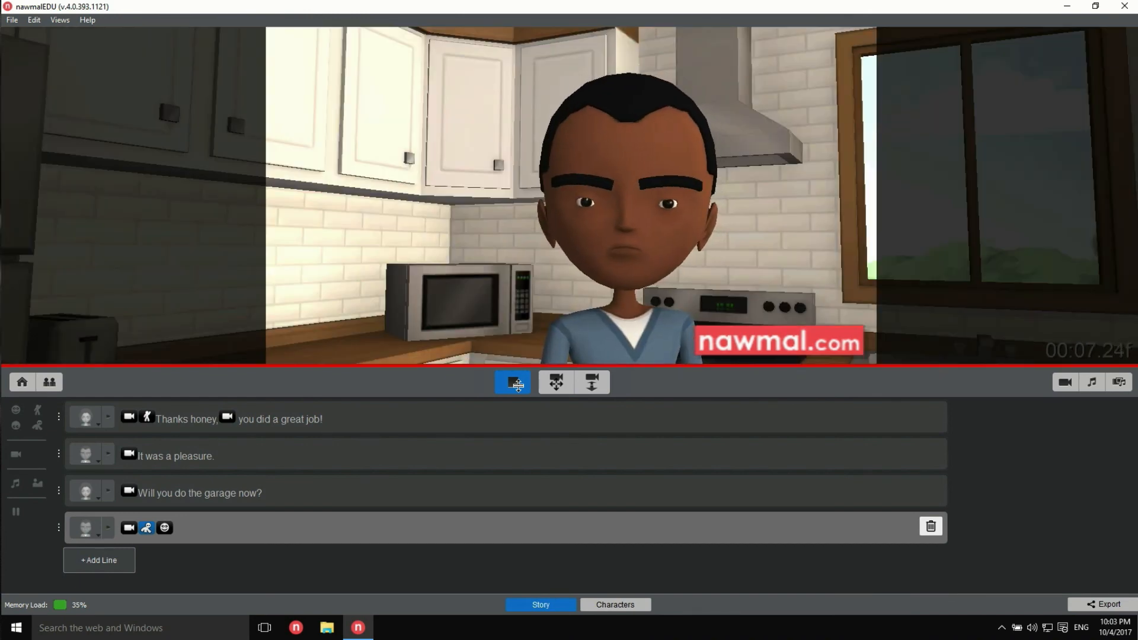
click(512, 383)
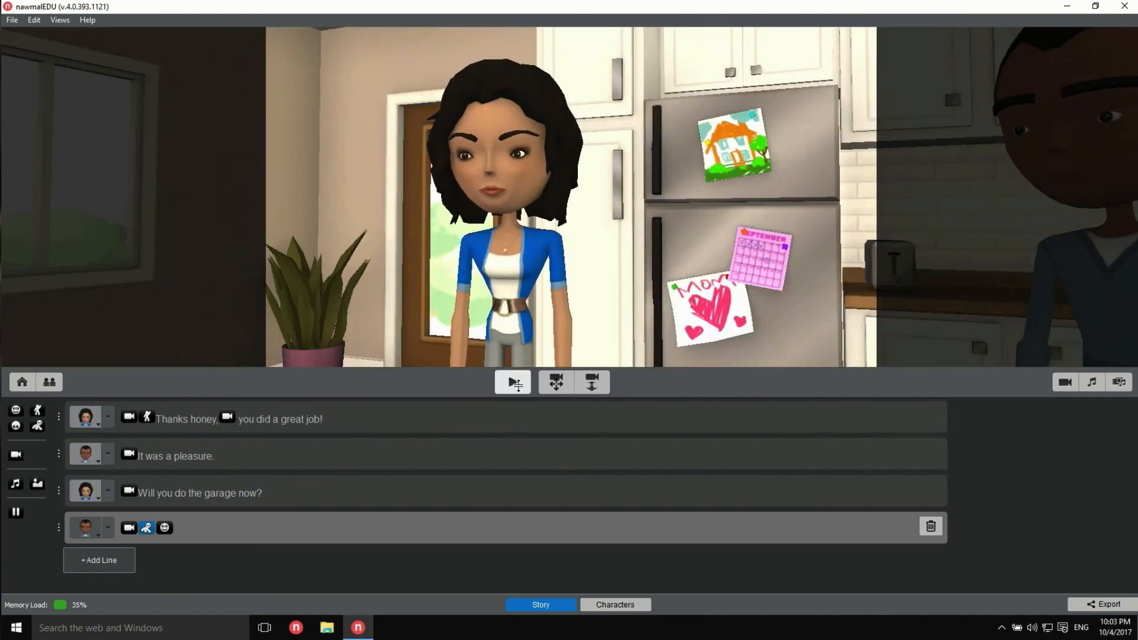